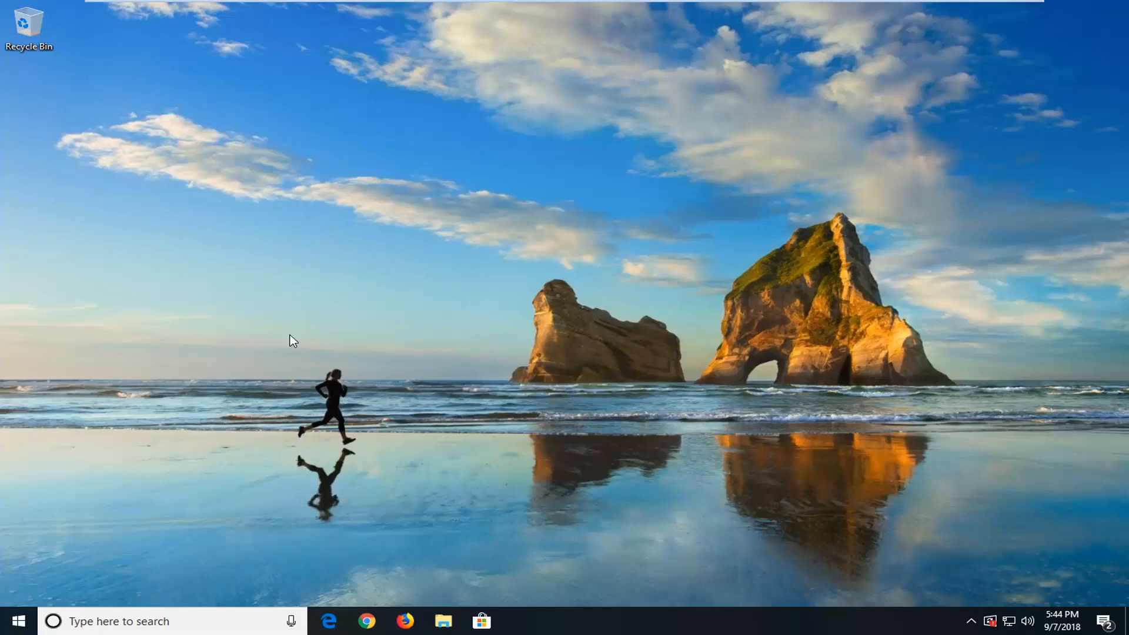
mouse_move(273, 344)
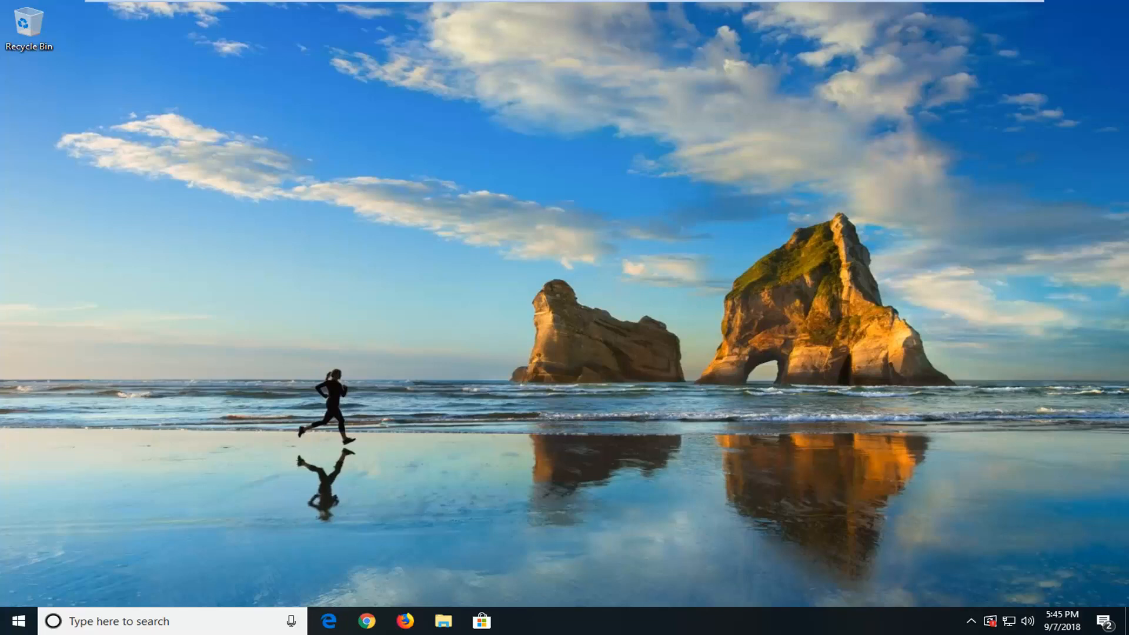
mouse_move(921, 462)
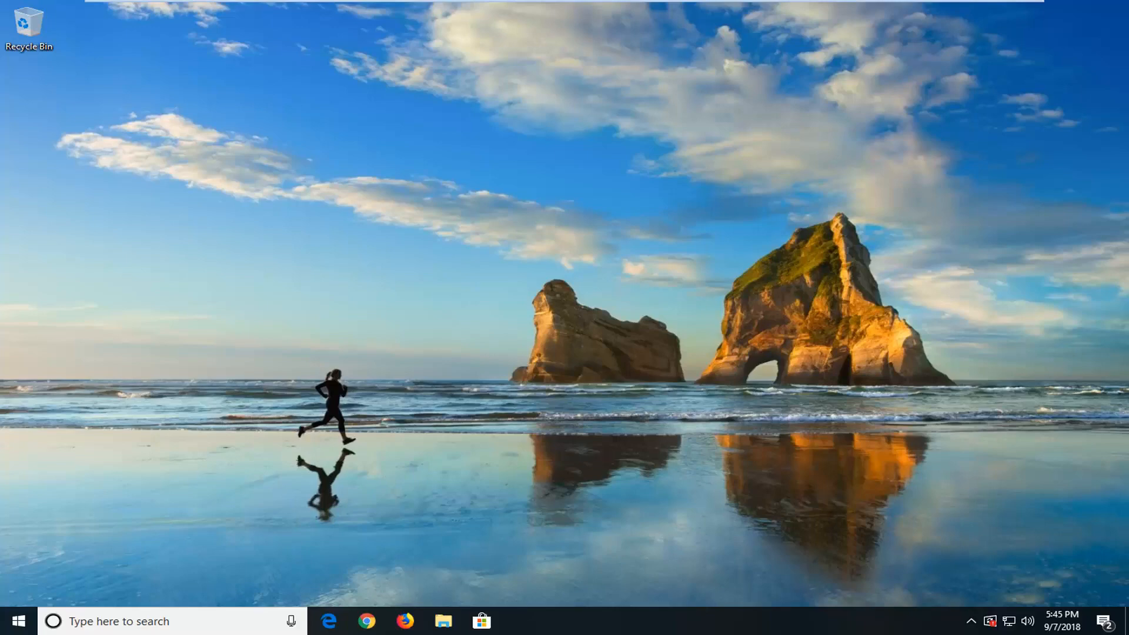
mouse_move(305, 475)
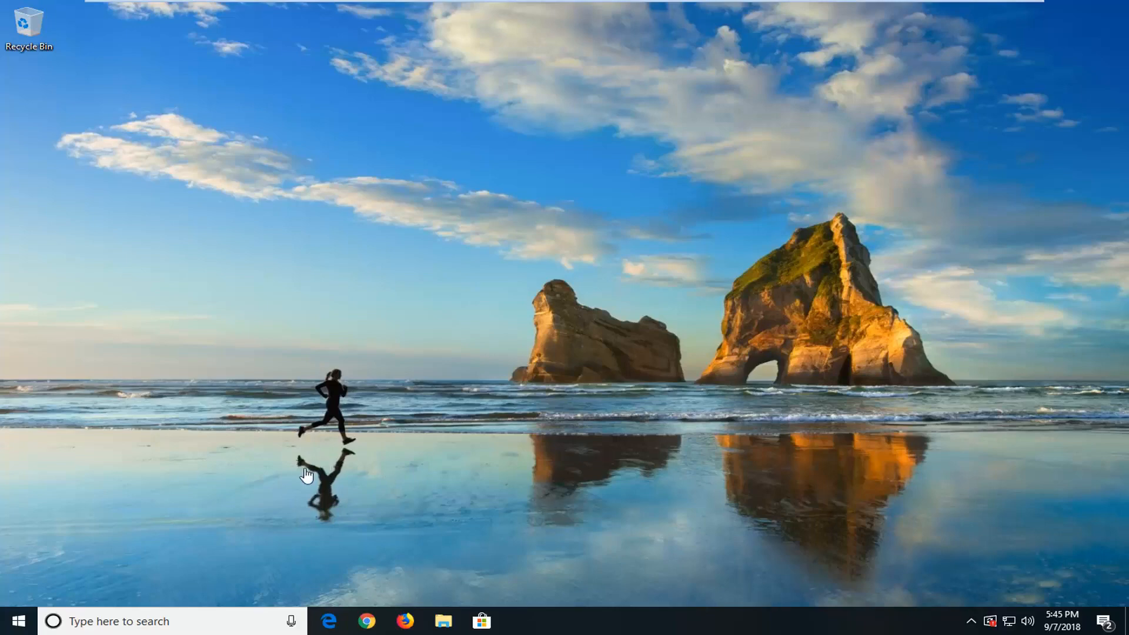
- Search the Start menu for 'services' and launch the Services console
click(15, 621)
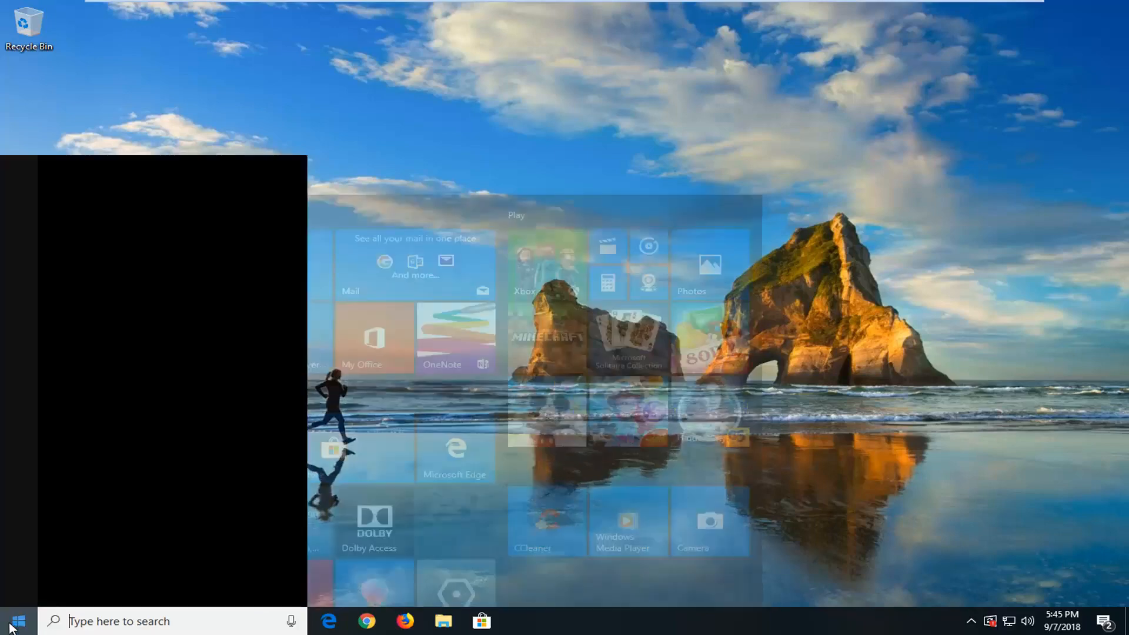
click(13, 621)
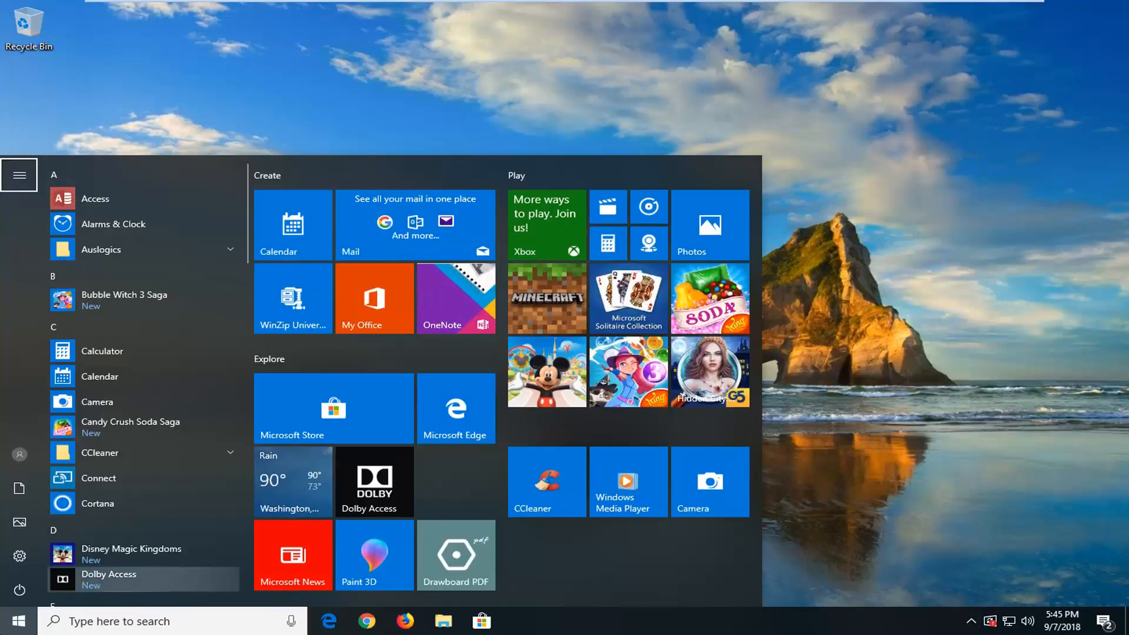
text(s)
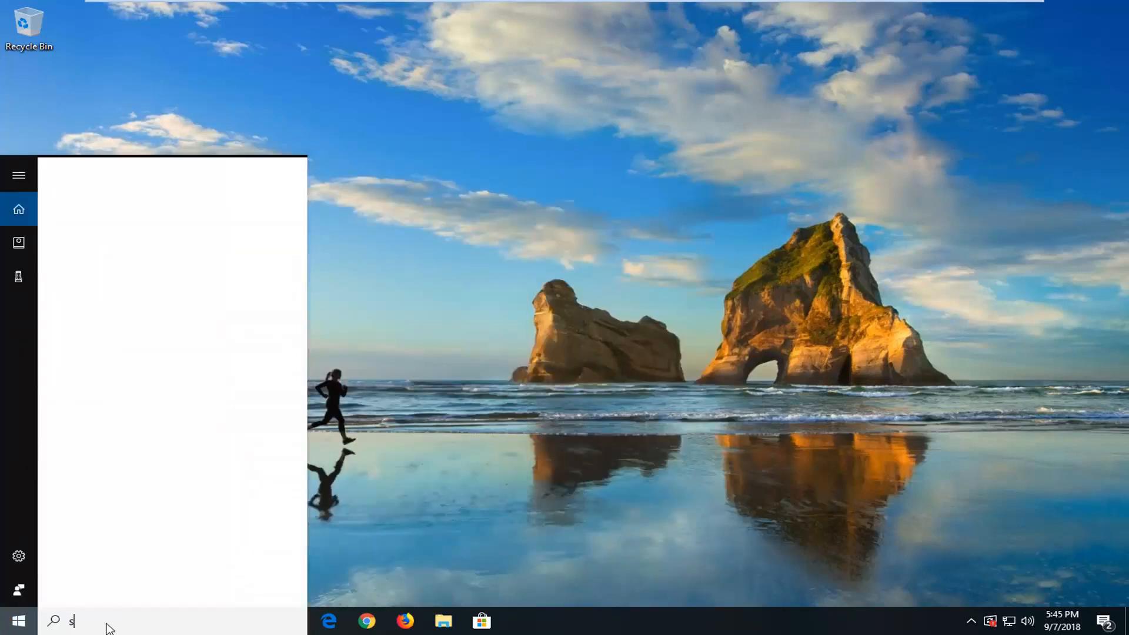
text(ervices)
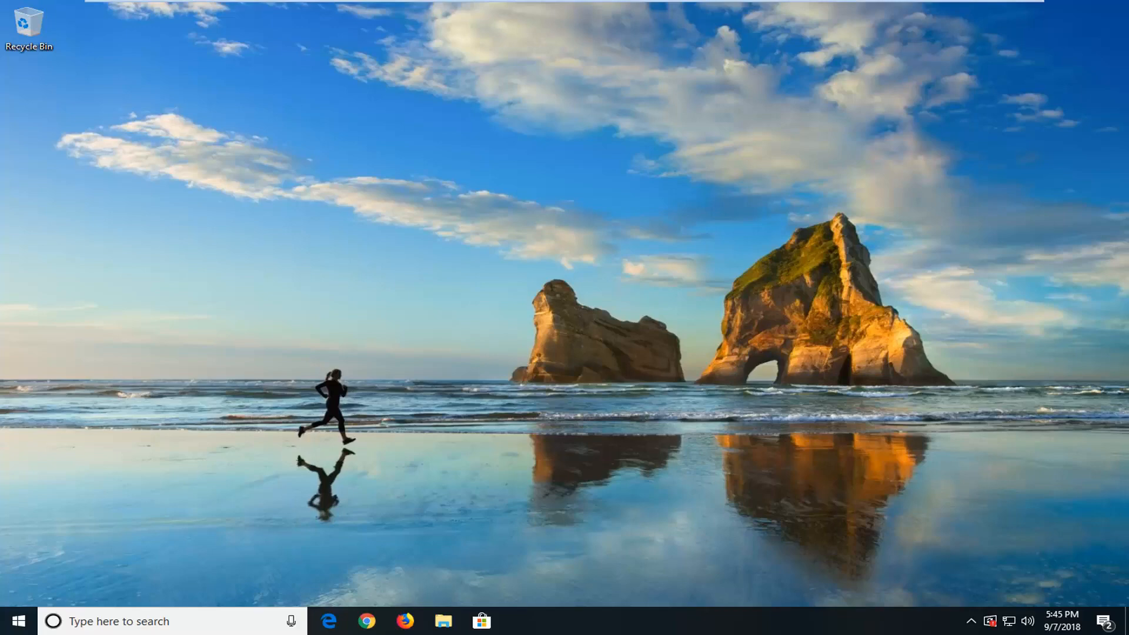
click(520, 621)
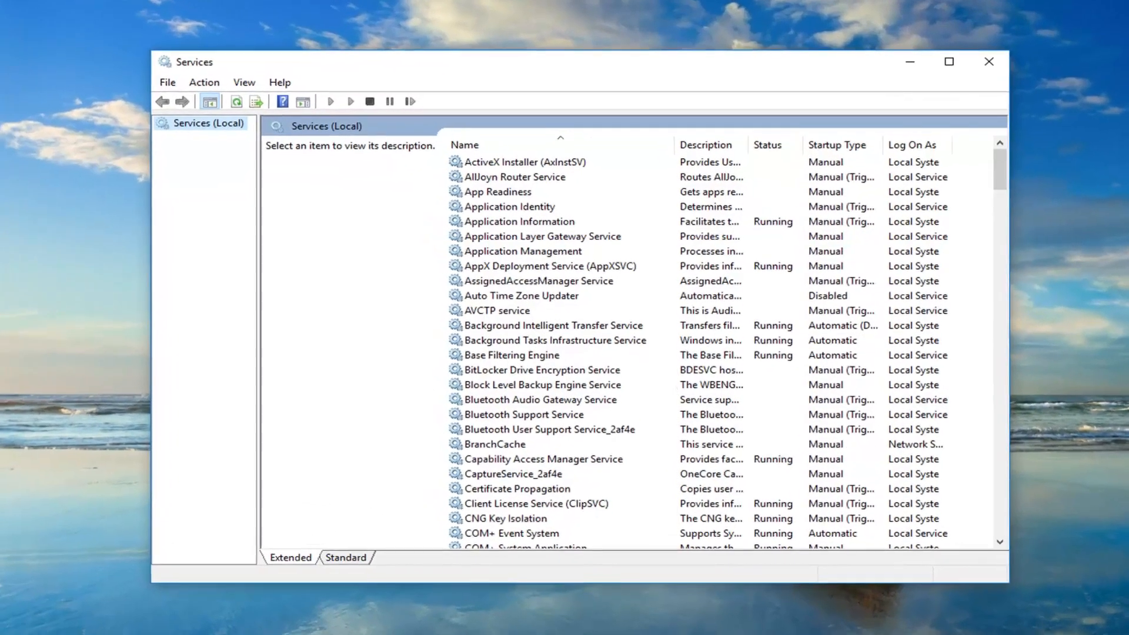
- Stop Background Intelligent Transfer Service, keeping Automatic (Delayed Start), and close its properties
click(533, 280)
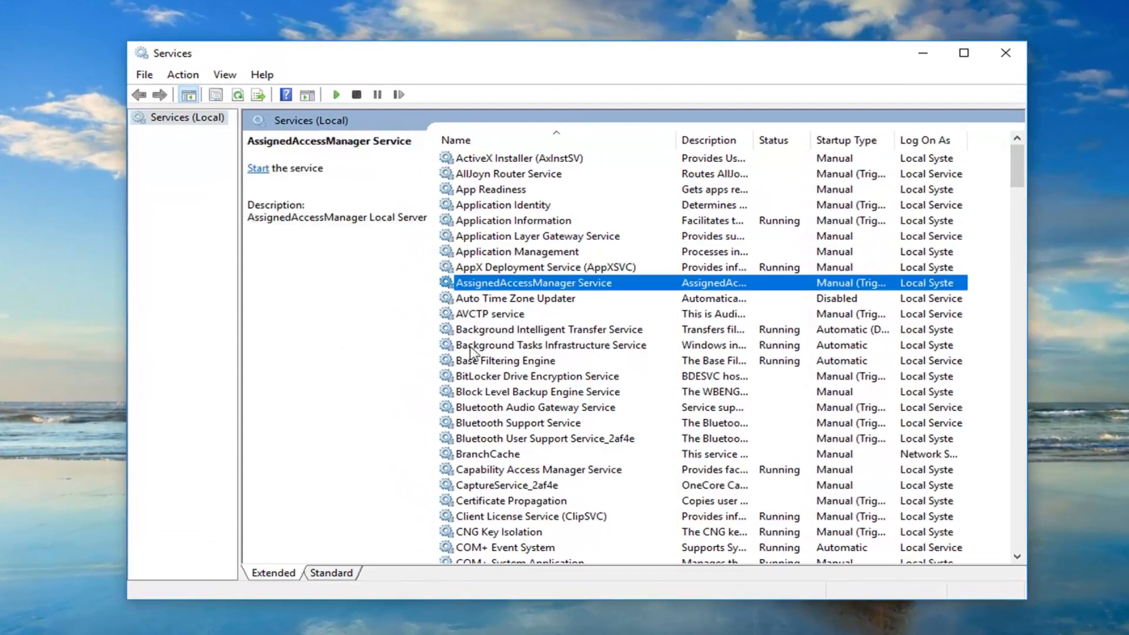
click(548, 330)
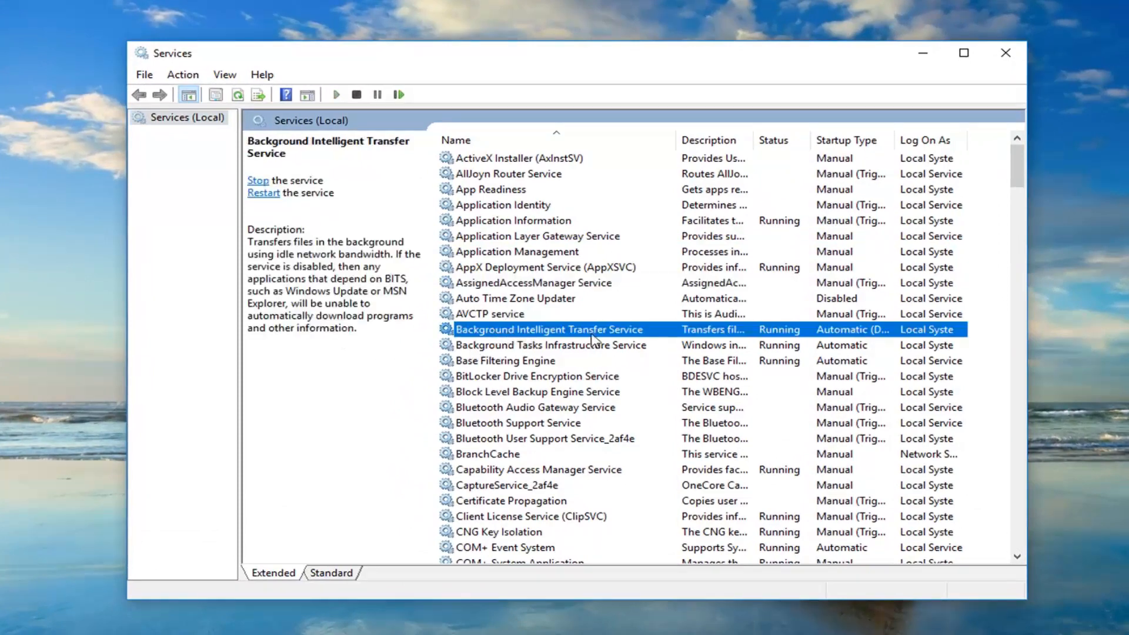
double_click(548, 329)
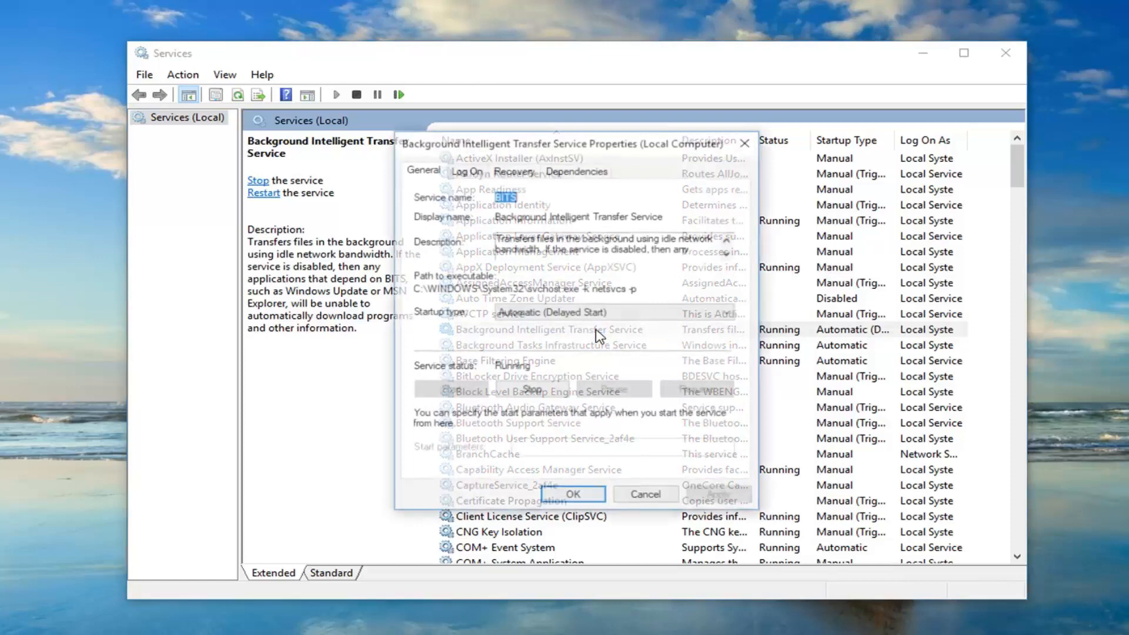
click(728, 312)
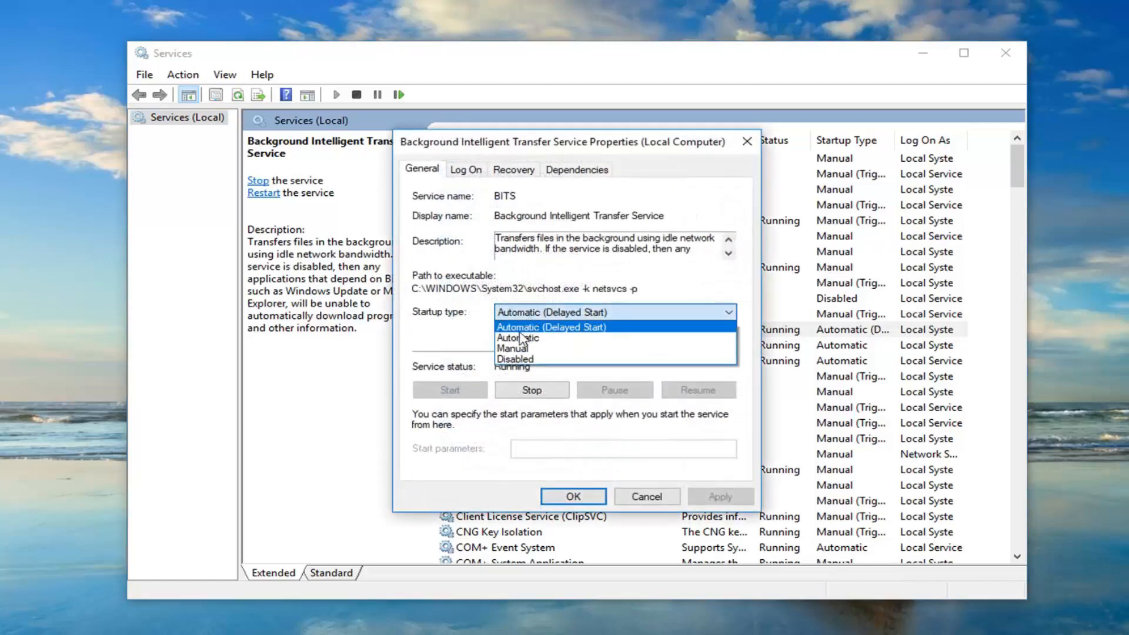
click(551, 327)
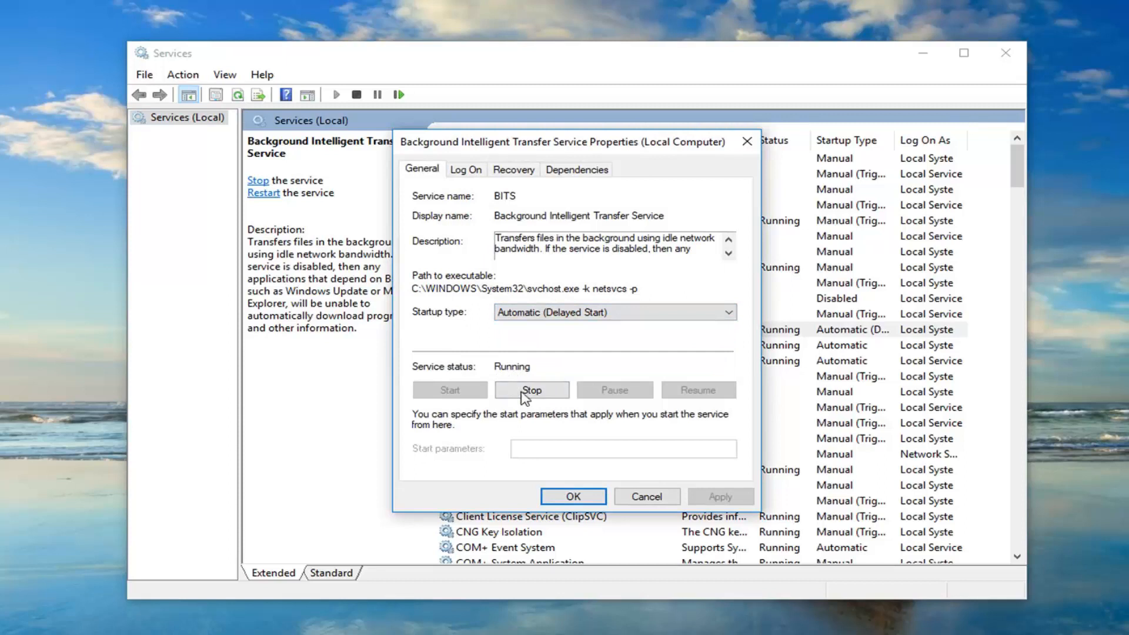
click(532, 389)
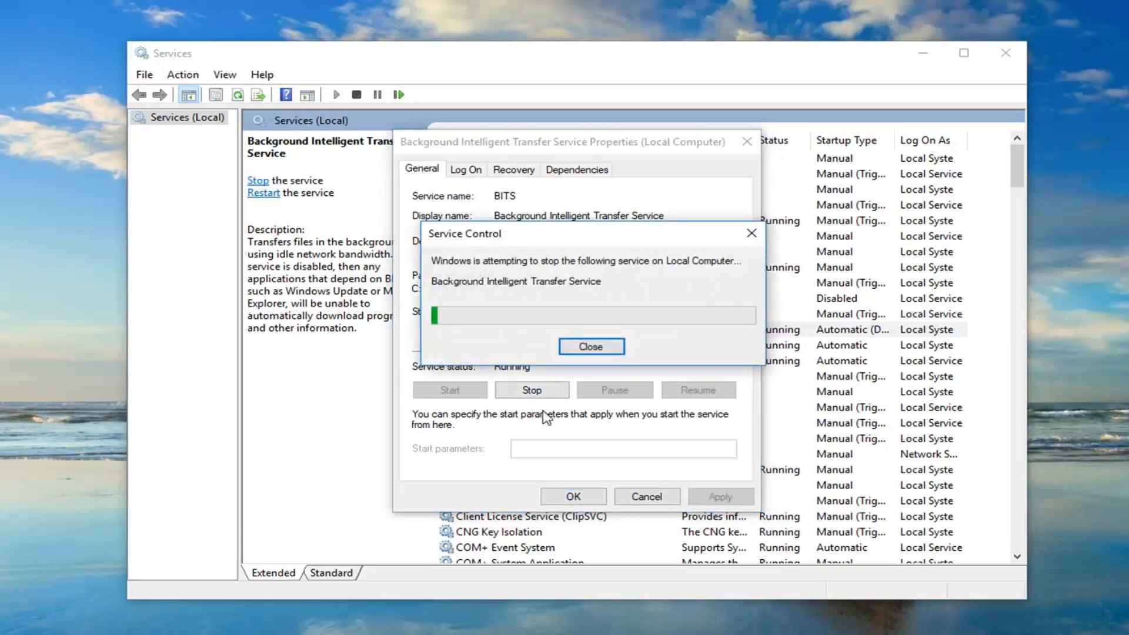
click(590, 346)
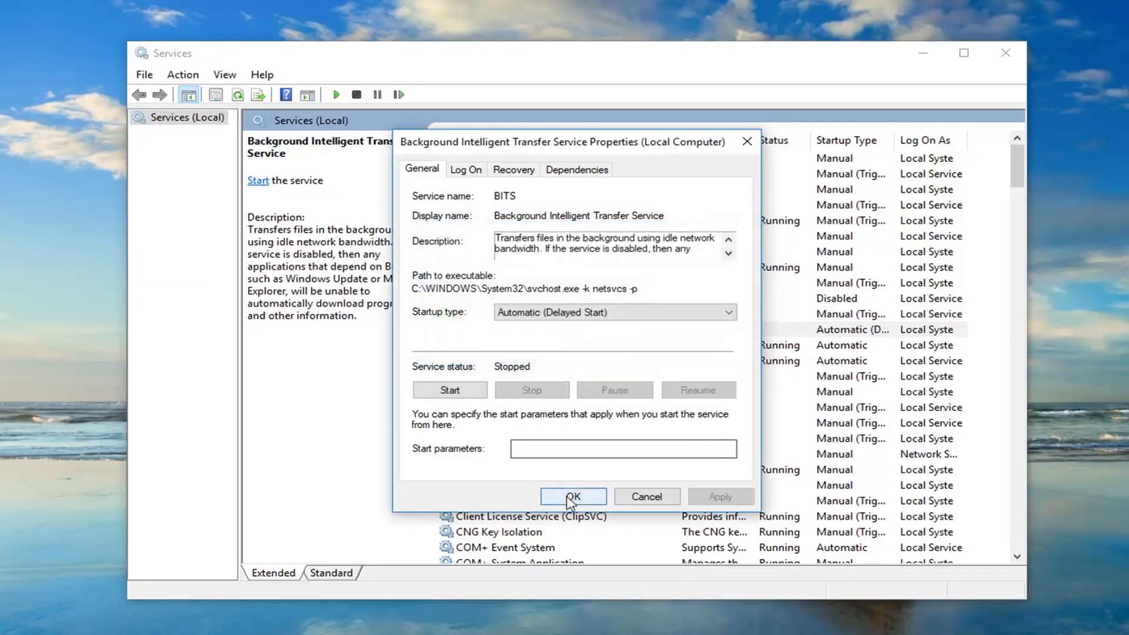
click(572, 496)
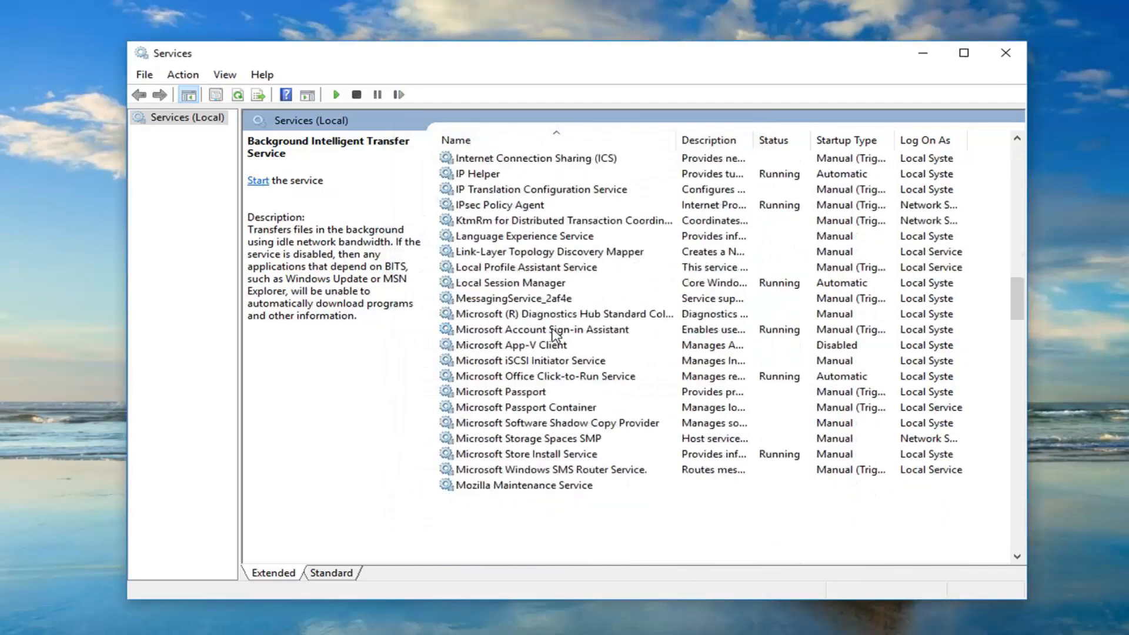
- Set Windows Update's startup type to Automatic and attempt to stop the service
scroll(down, 3)
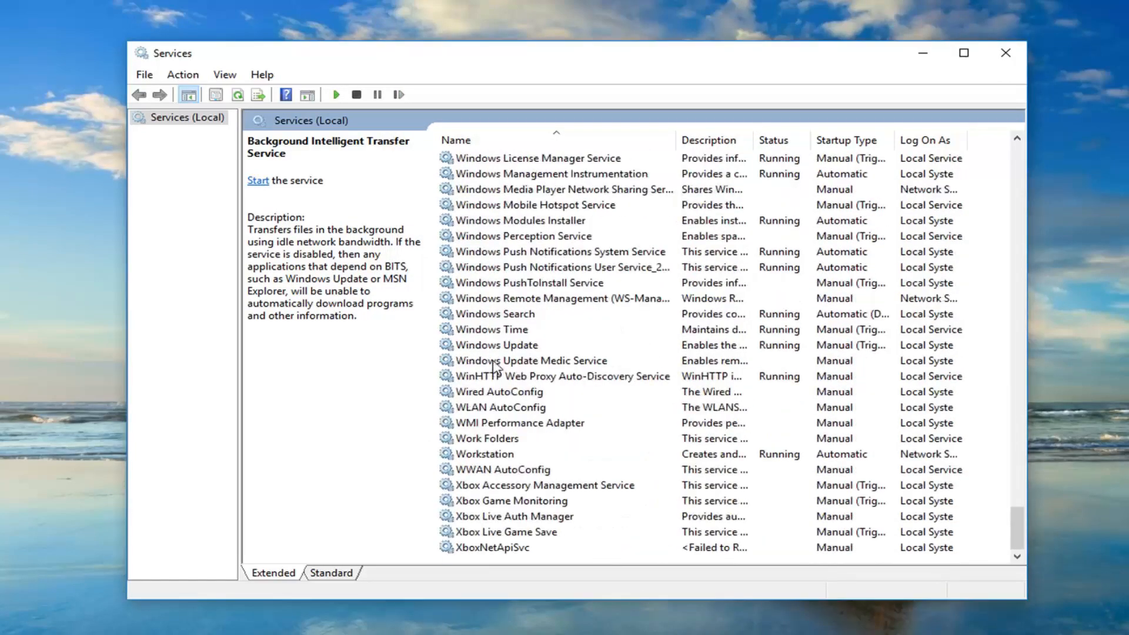
double_click(497, 343)
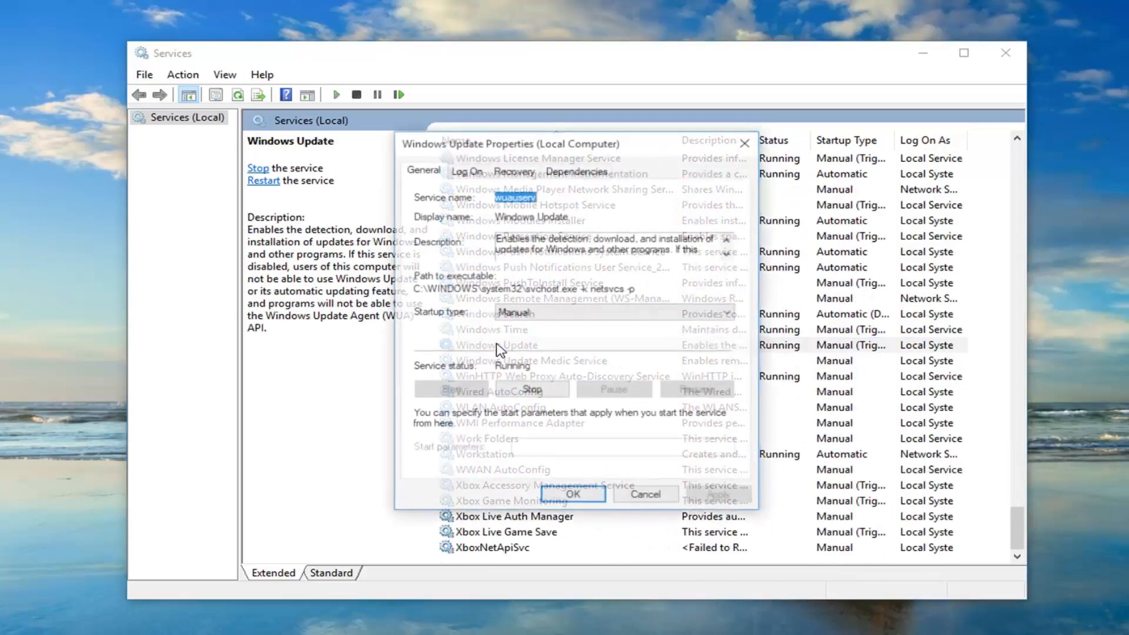
click(612, 312)
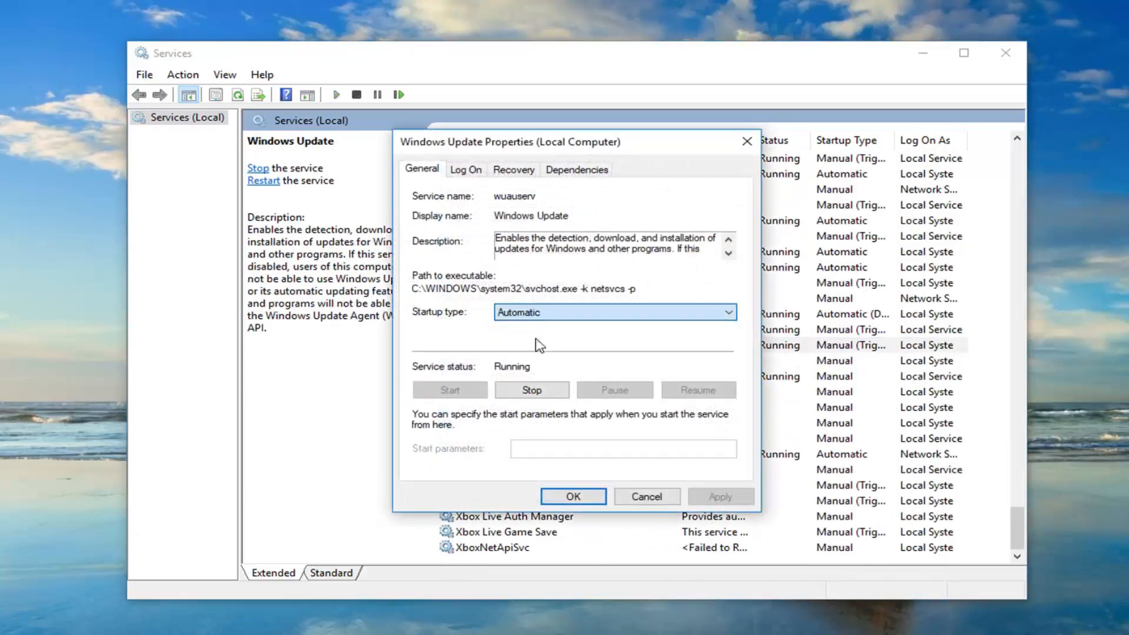
click(532, 390)
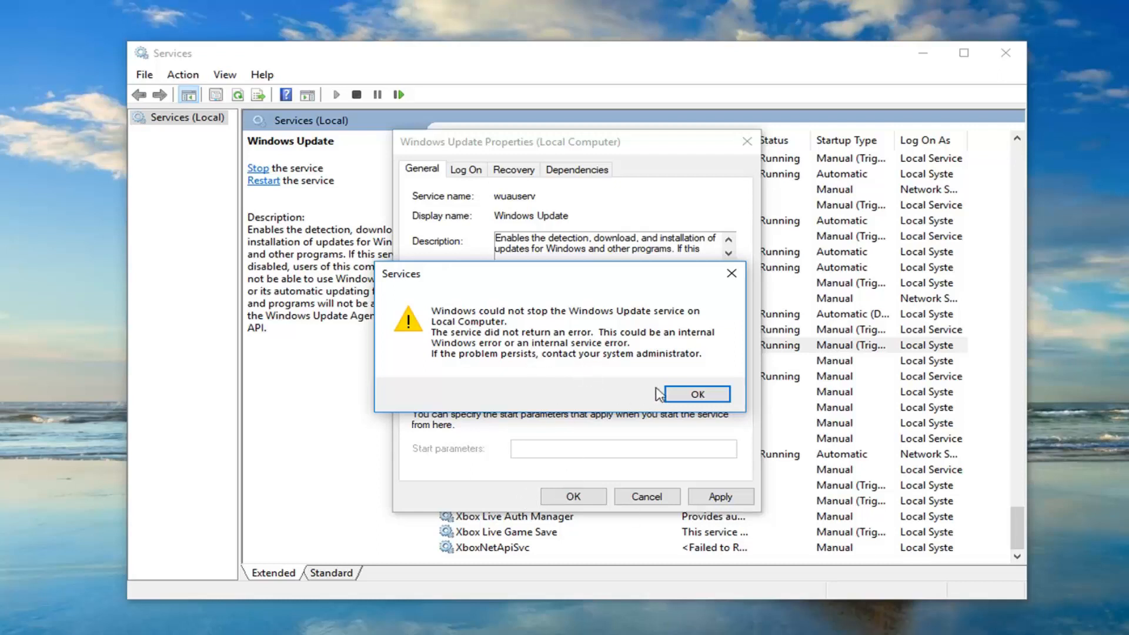
- Dismiss the stop error and progress notice, then save Windows Update's Automatic startup with OK
click(696, 394)
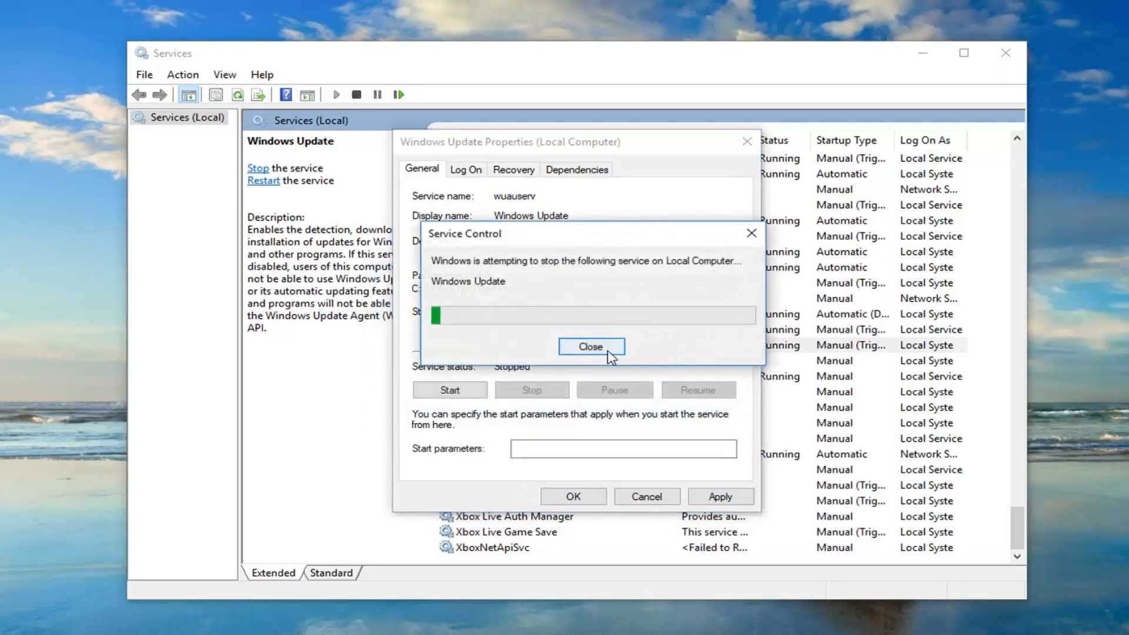
click(590, 346)
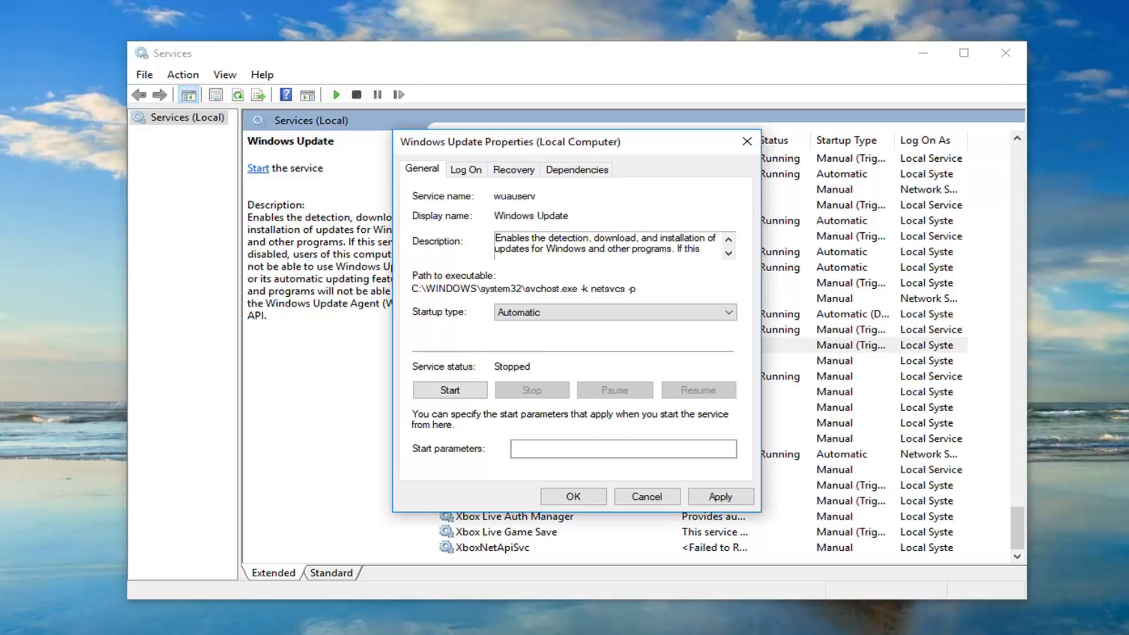
mouse_move(620, 507)
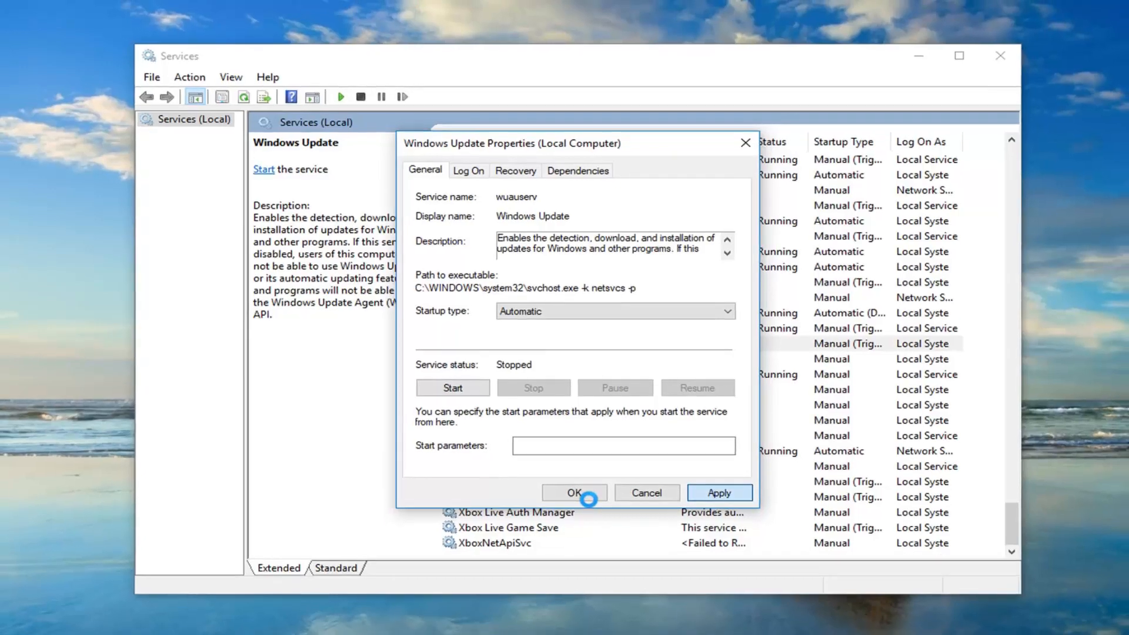
click(574, 492)
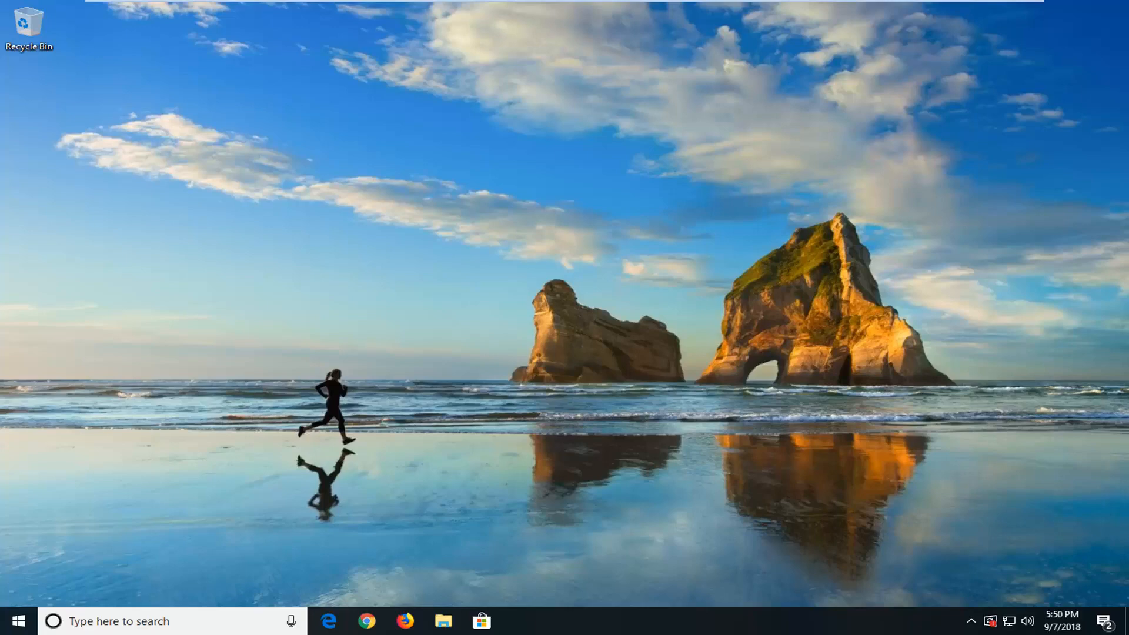
click(14, 621)
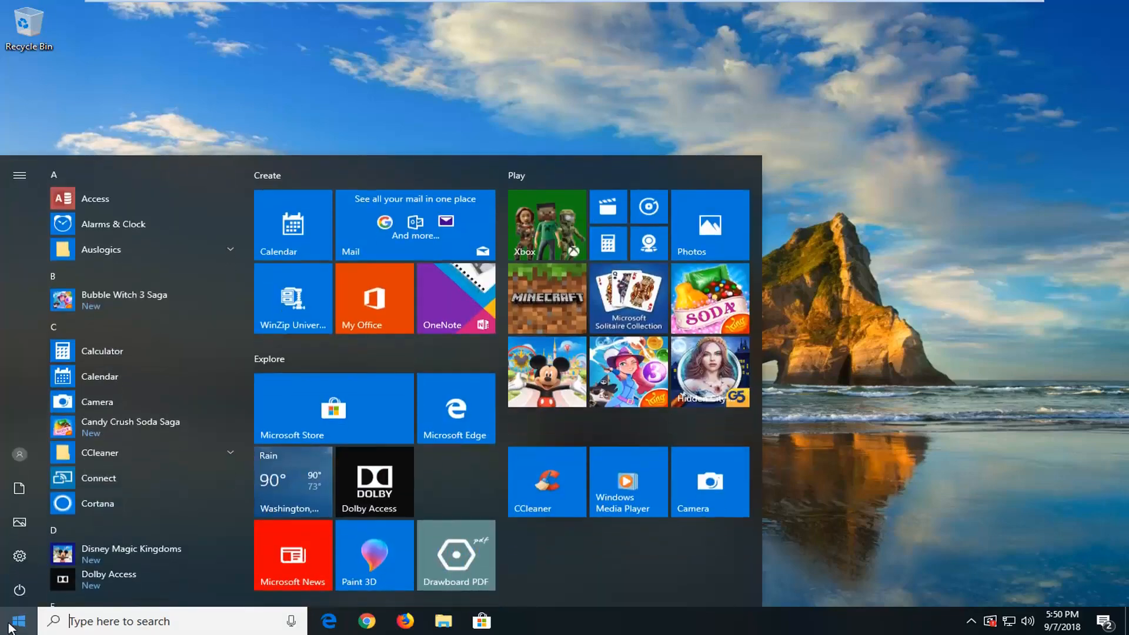
text(windows)
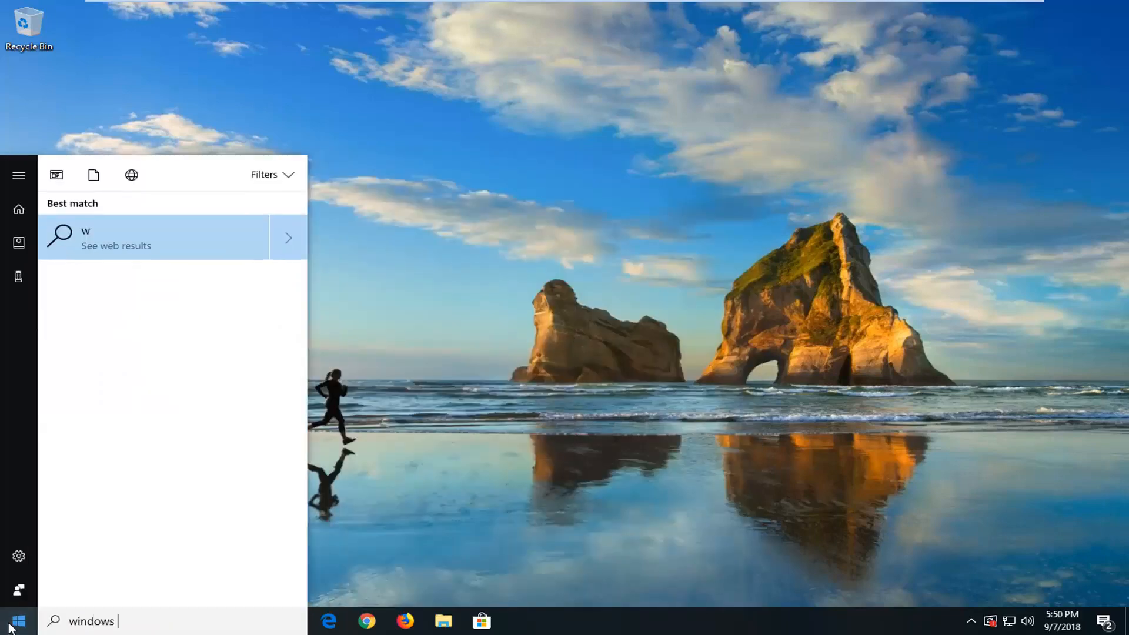
text(explorer)
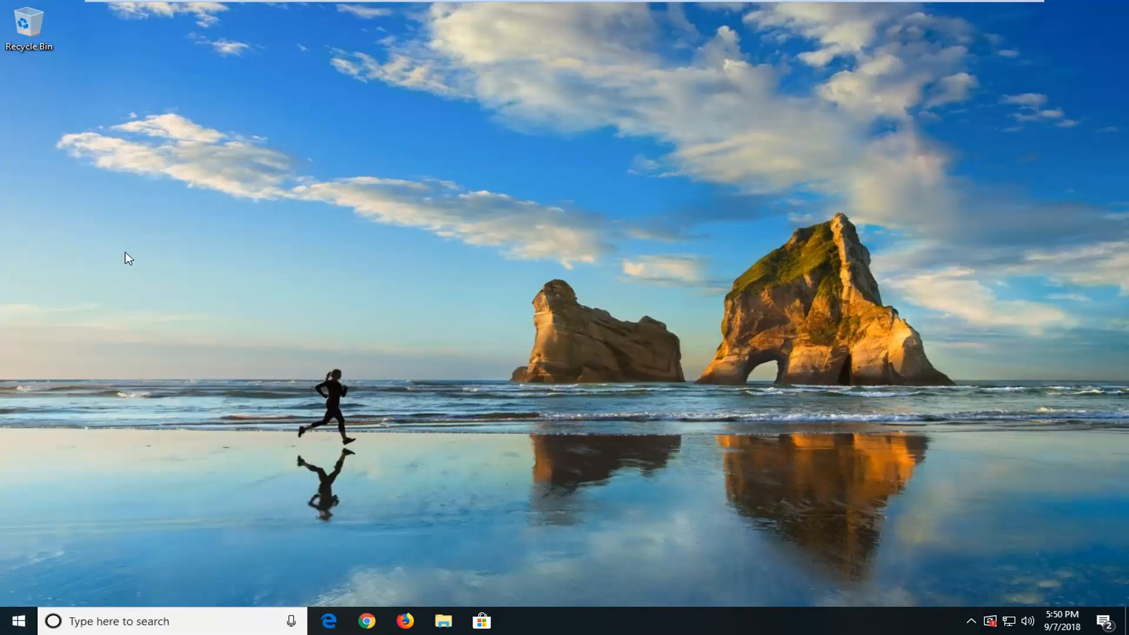
mouse_move(144, 260)
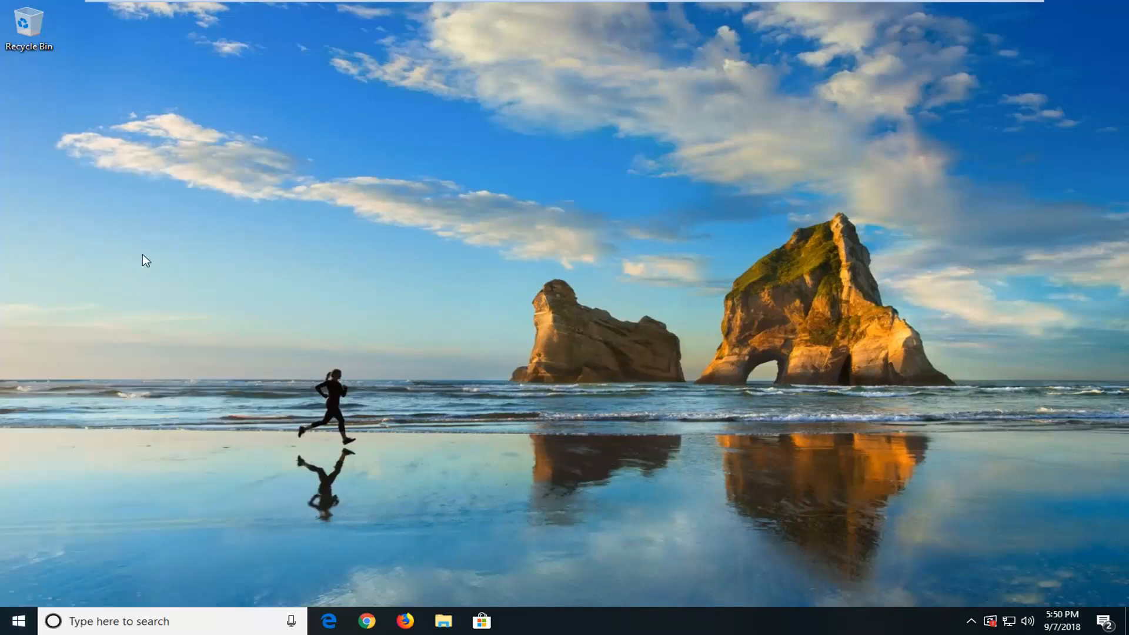
- Navigate from This PC to C:\Windows\SoftwareDistribution\Download
click(443, 621)
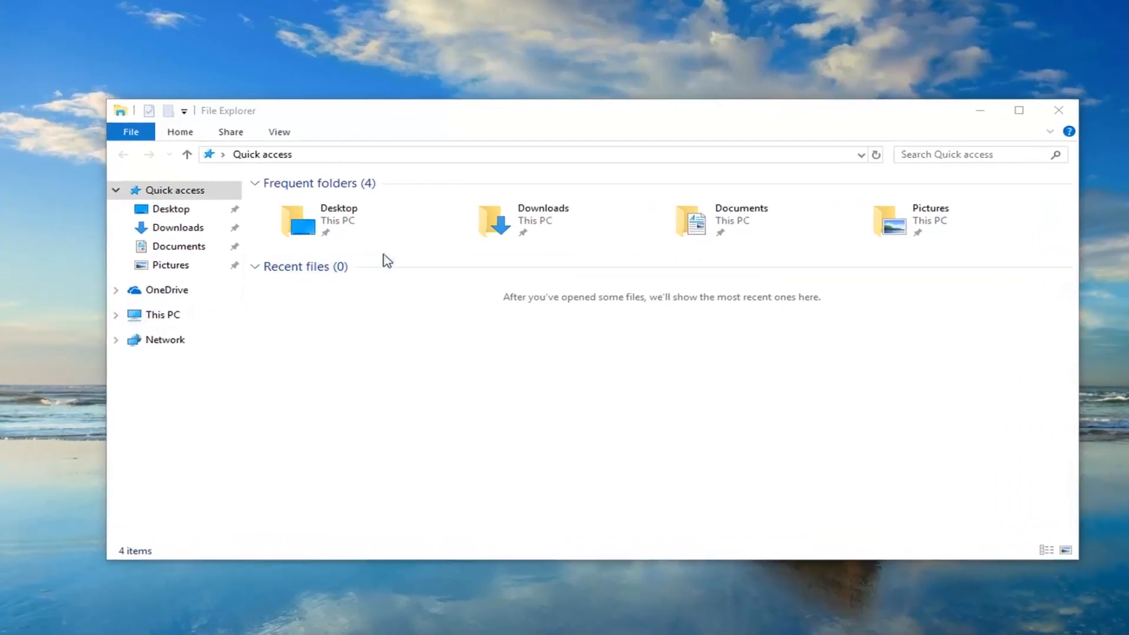
click(163, 314)
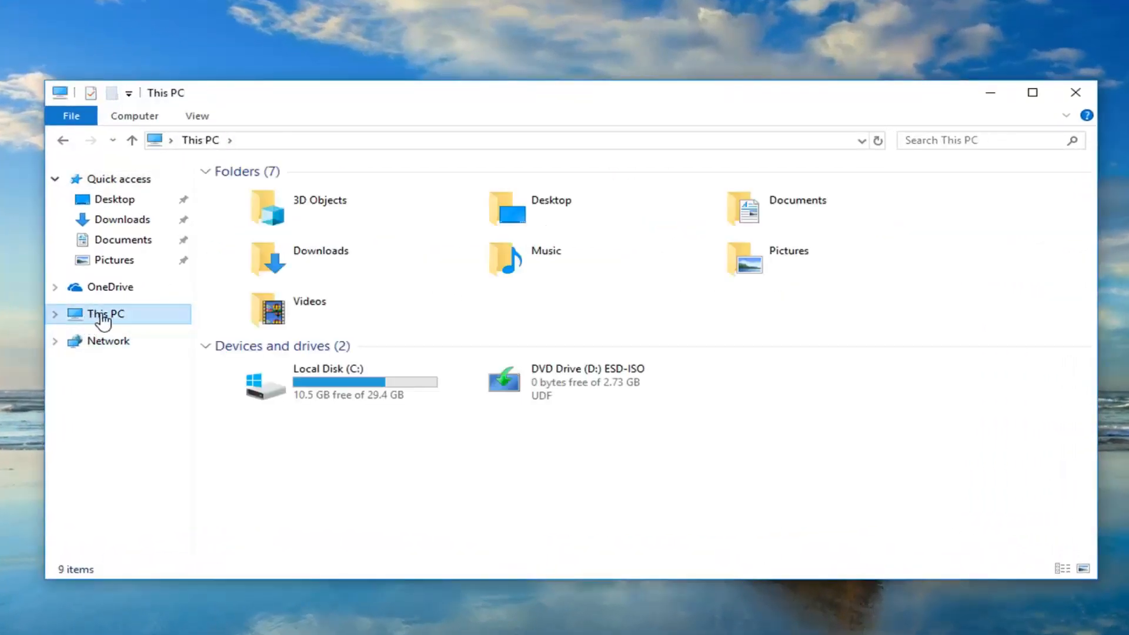
mouse_move(315, 387)
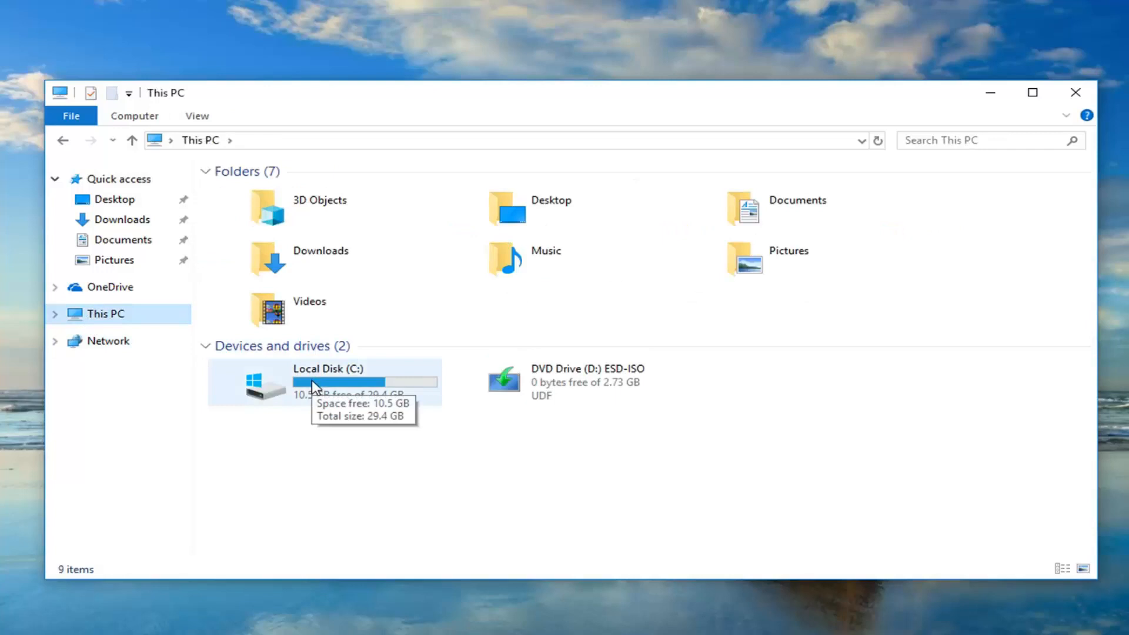
mouse_move(320, 396)
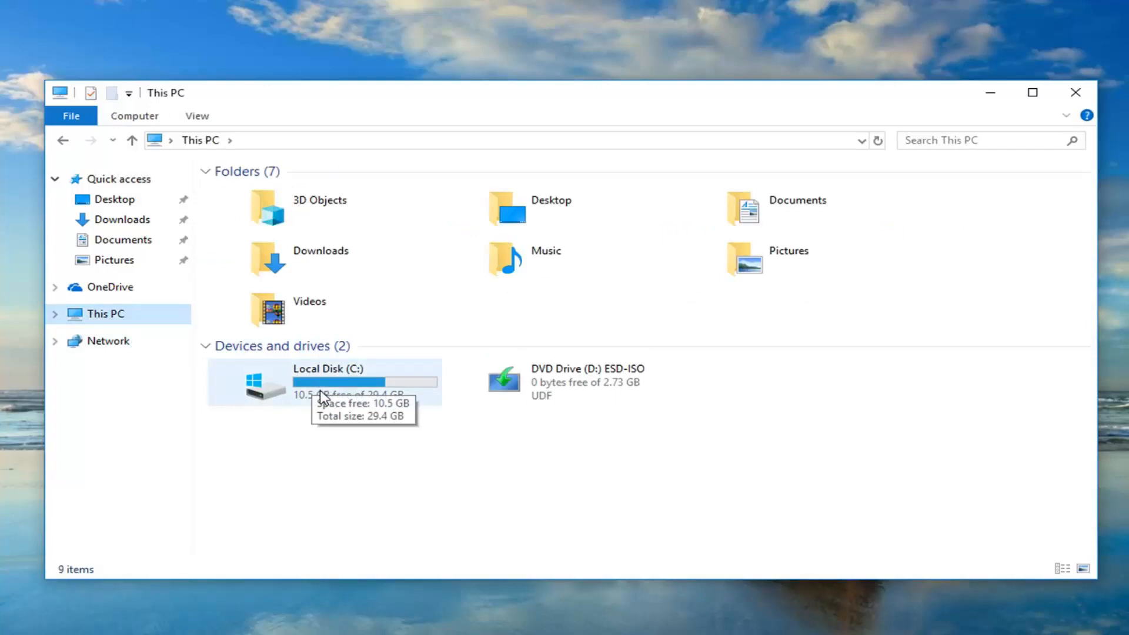
double_click(324, 381)
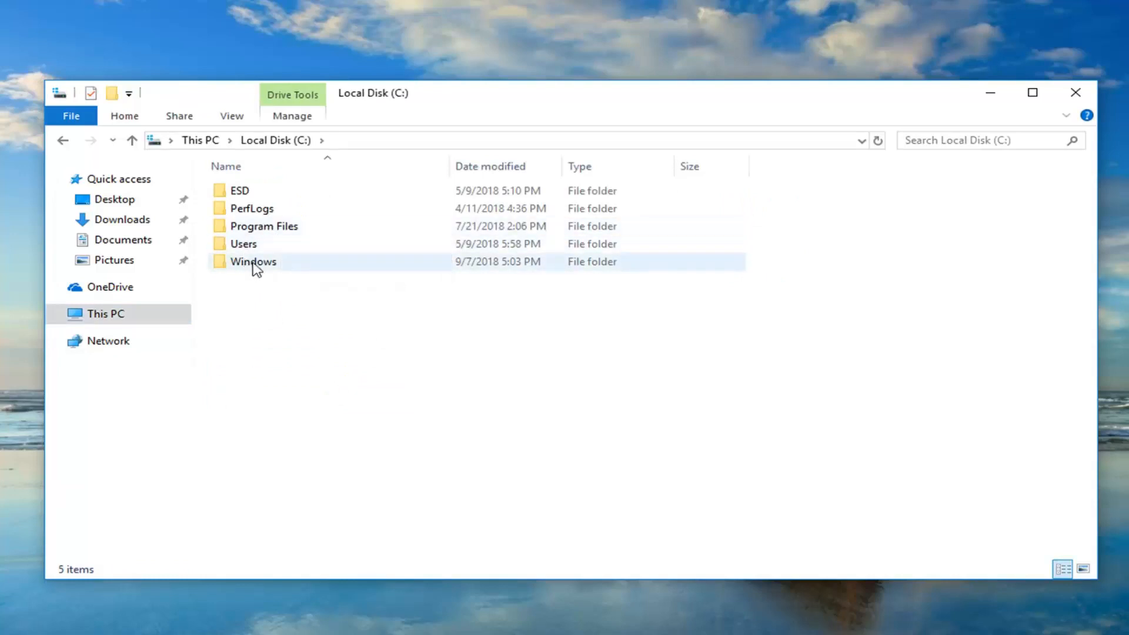
double_click(253, 261)
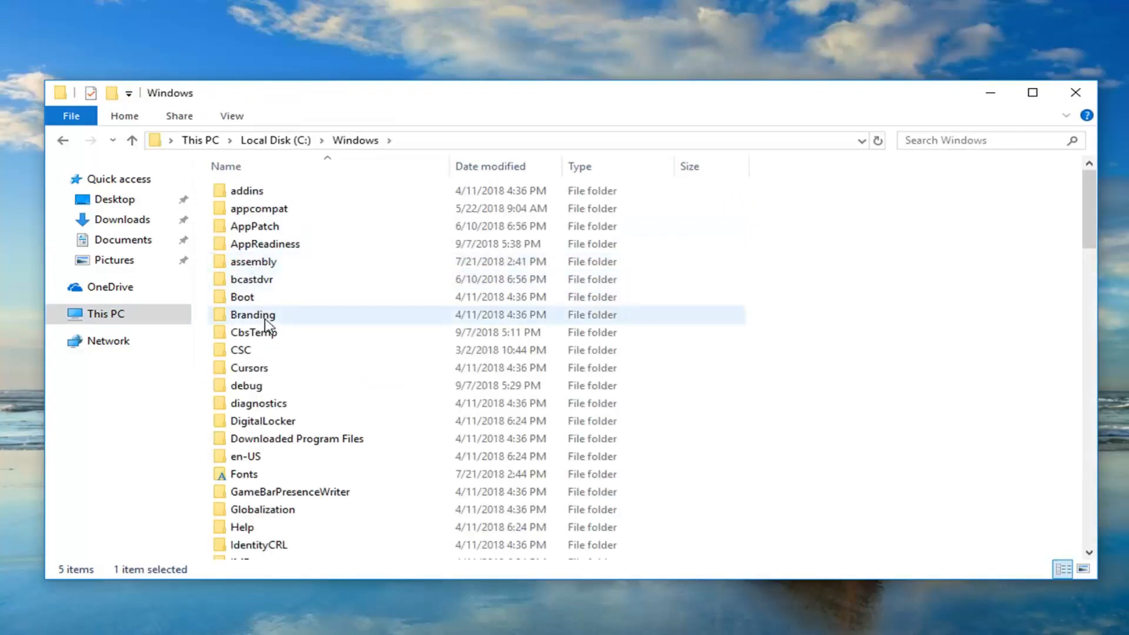
scroll(down, 3)
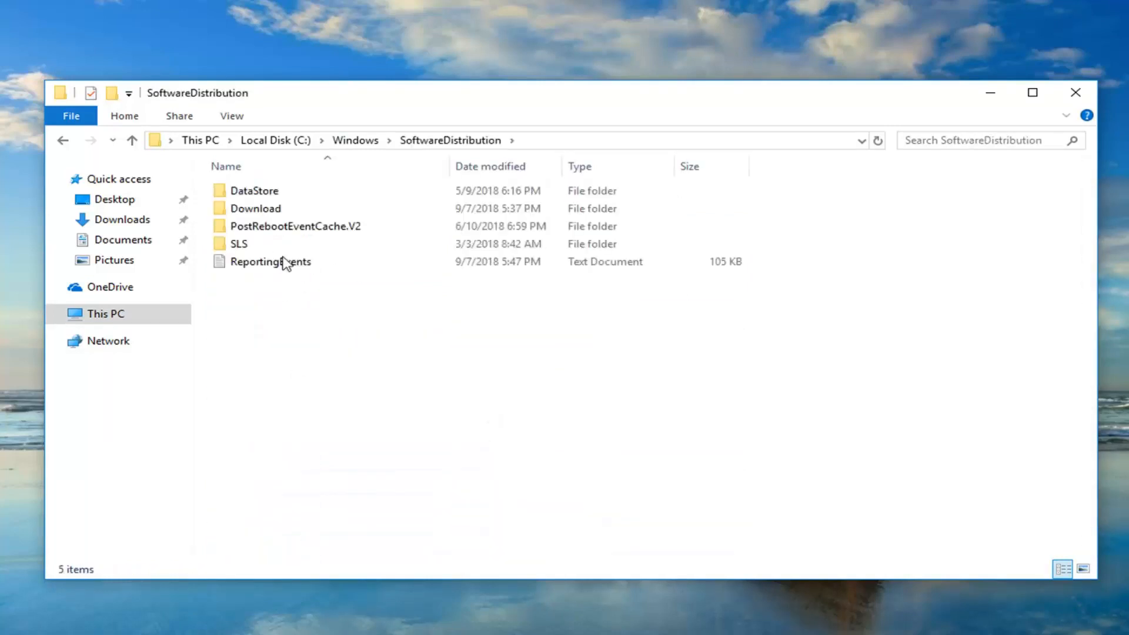
click(254, 208)
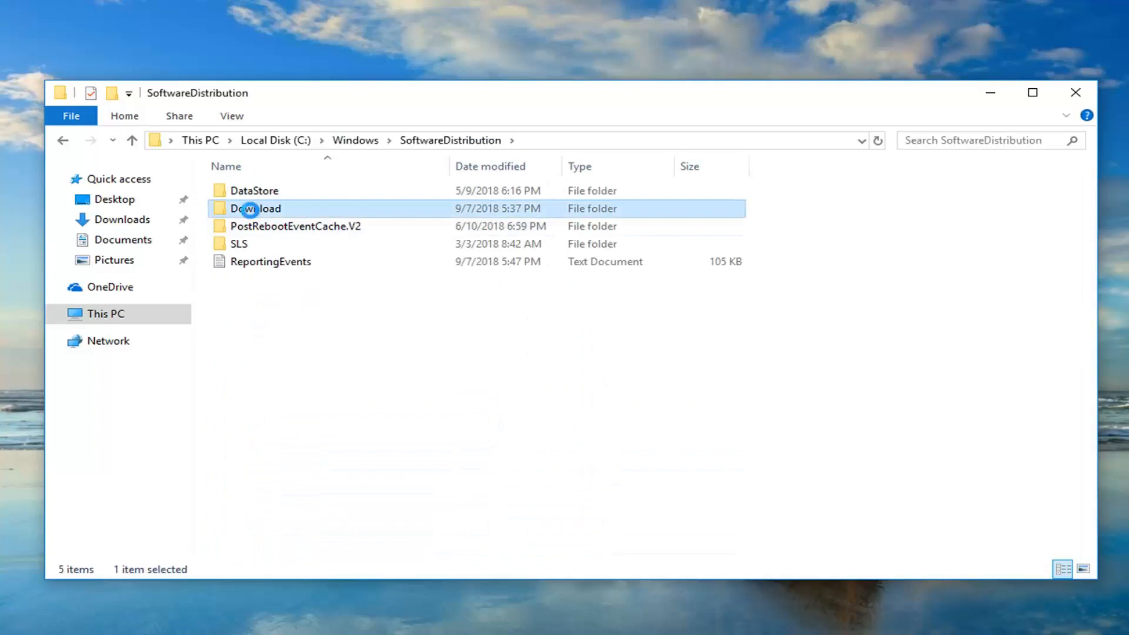
double_click(254, 209)
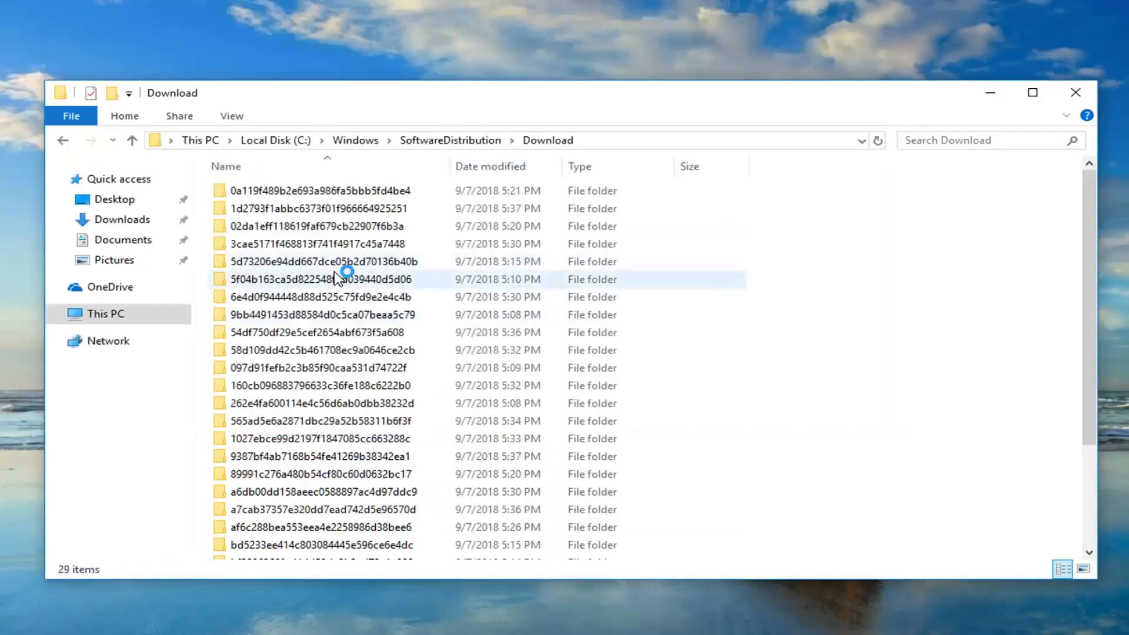
- Select all 29 update folders in Download with Ctrl+A
click(324, 225)
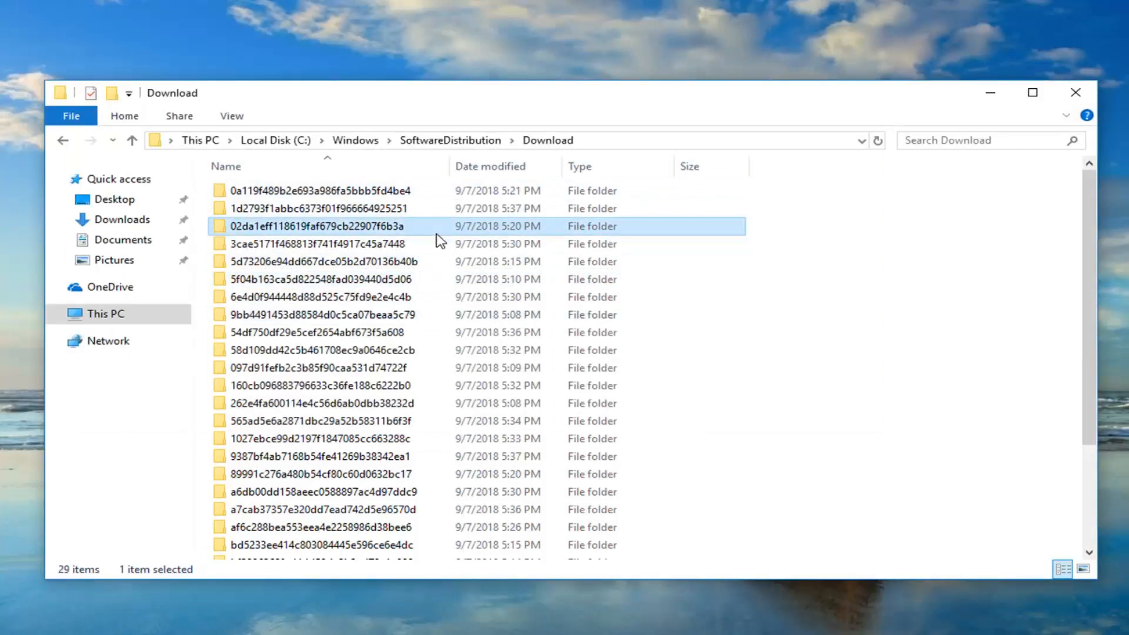
key(ctrl+a)
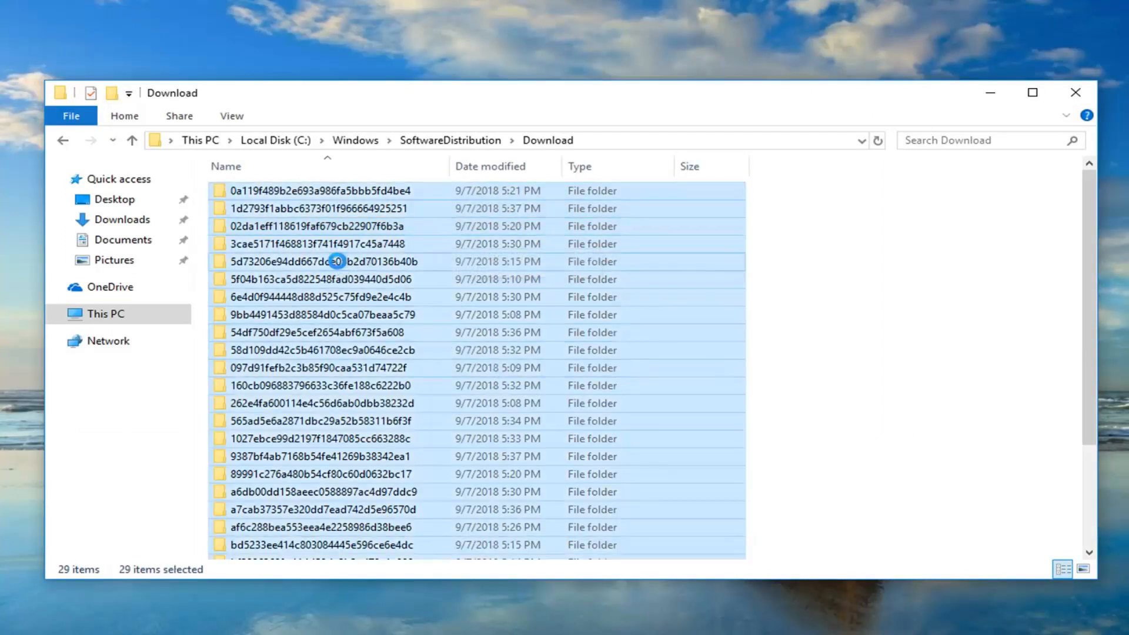
mouse_move(404, 384)
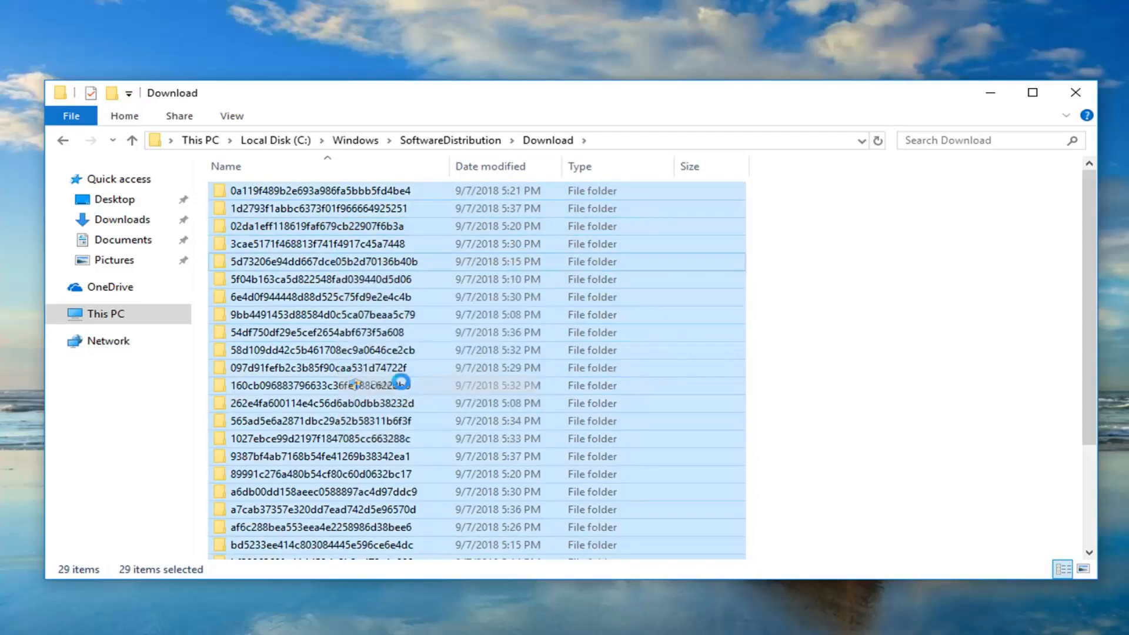
mouse_move(404, 385)
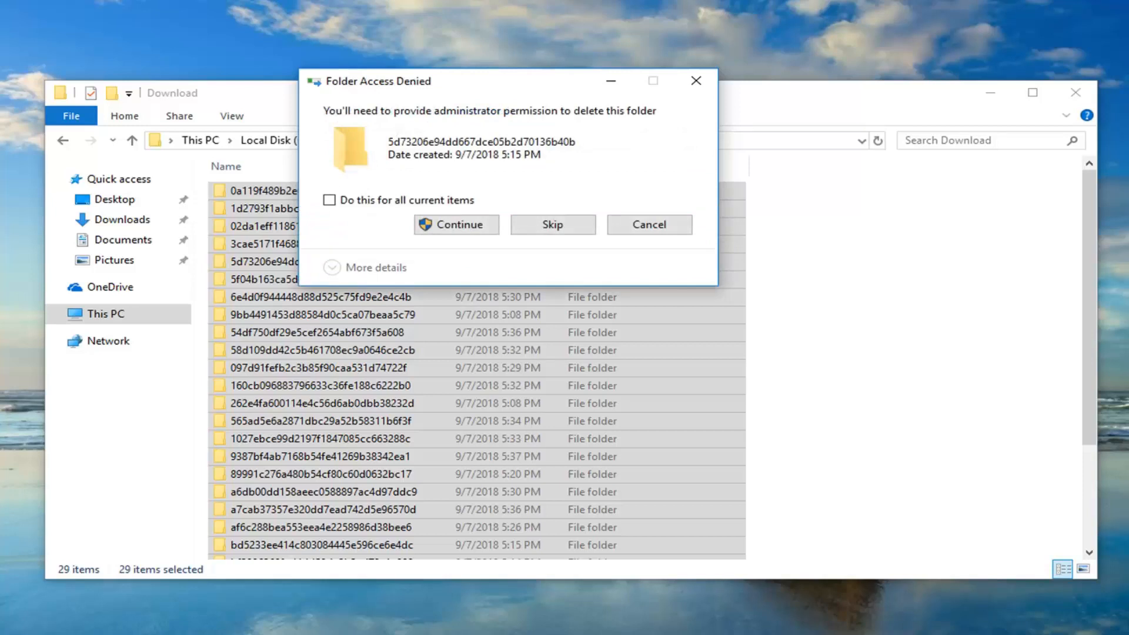
mouse_move(397, 96)
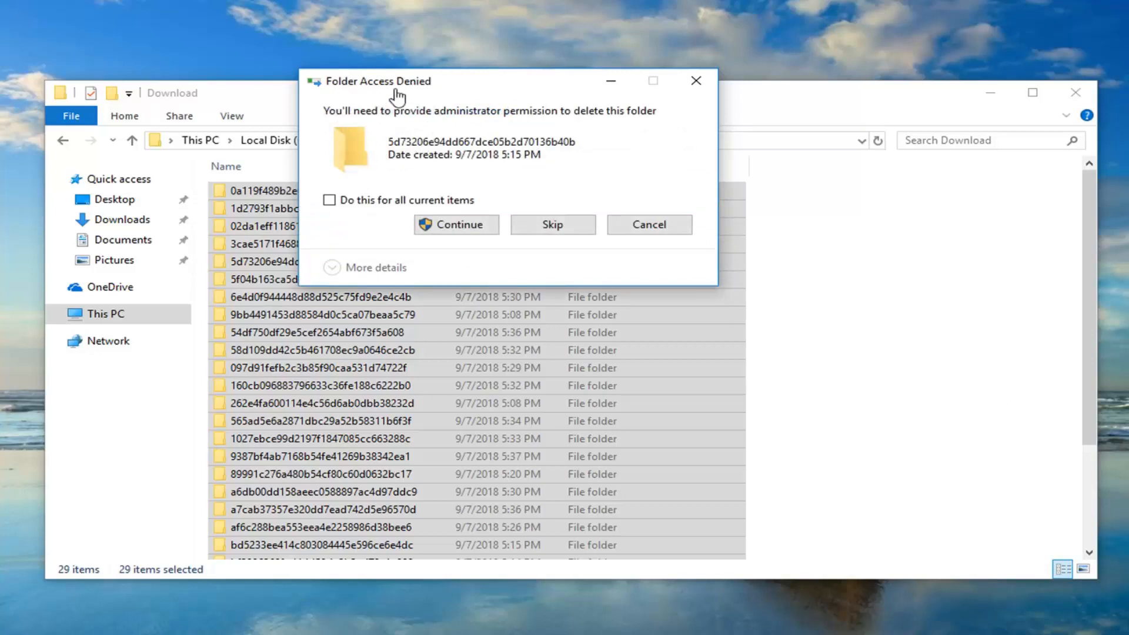
- Apply administrator permission to all items so the 29 update folders get deleted
click(330, 199)
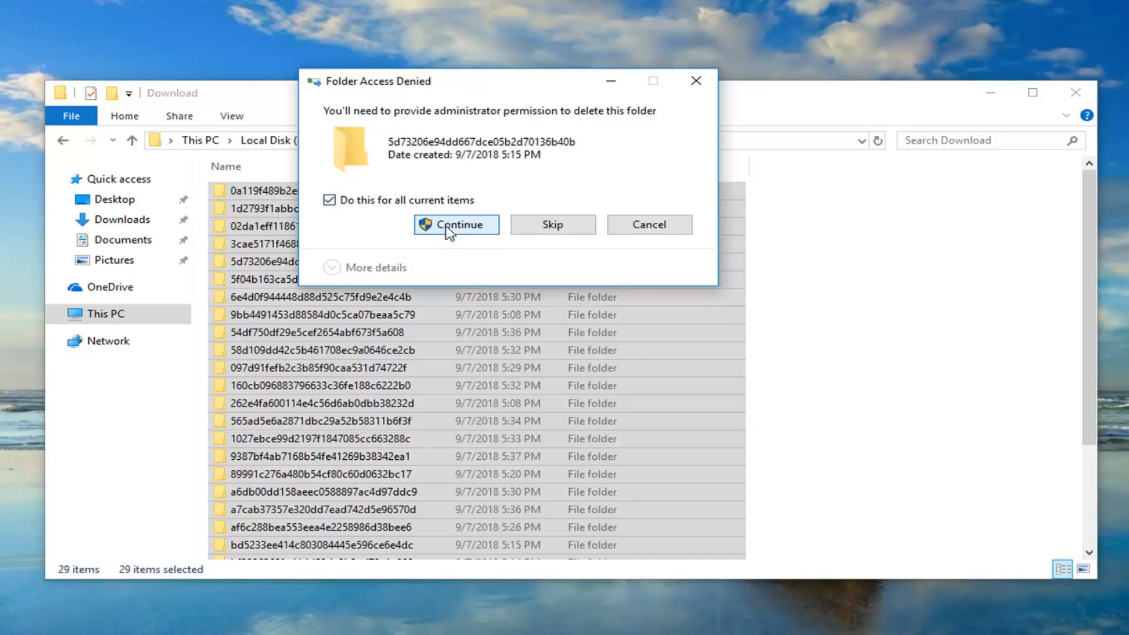
click(456, 224)
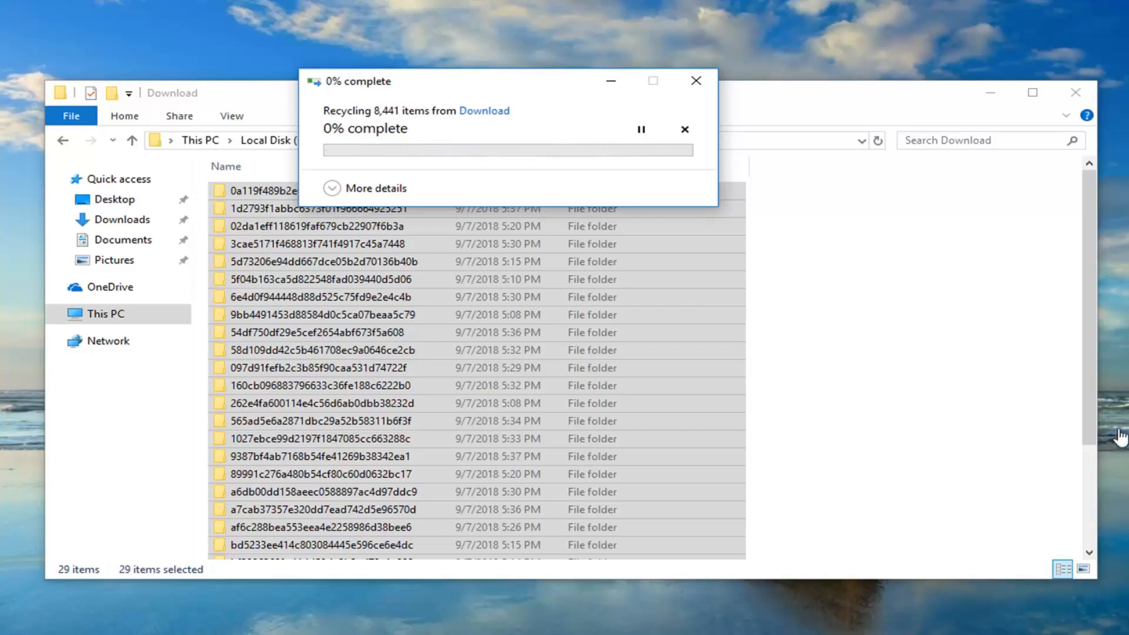
scroll(down, 3)
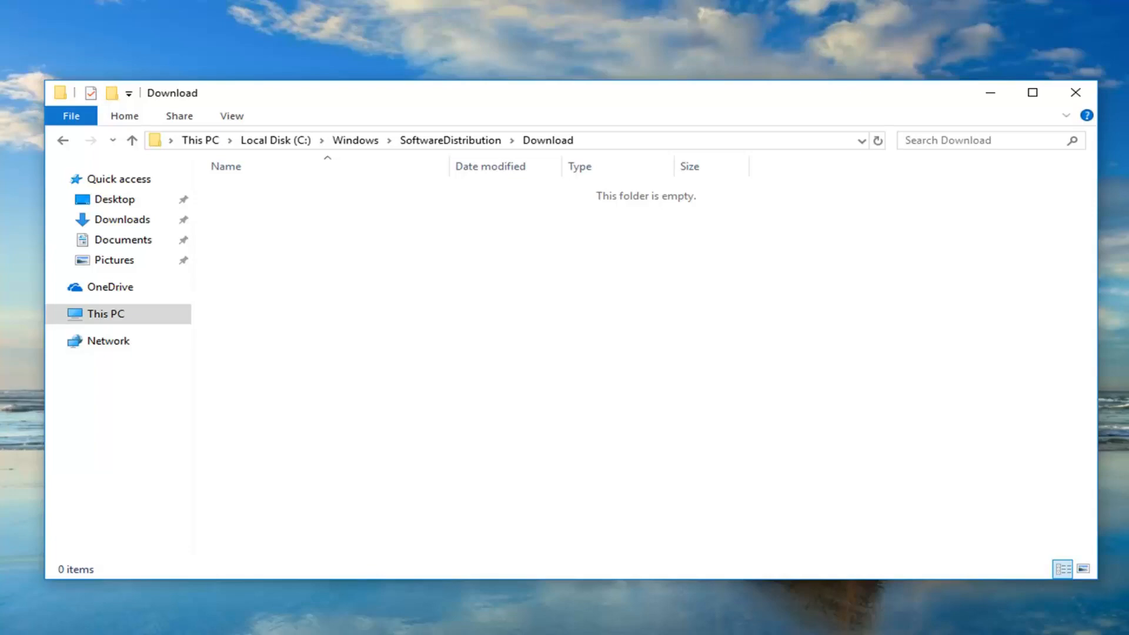
mouse_move(1075, 106)
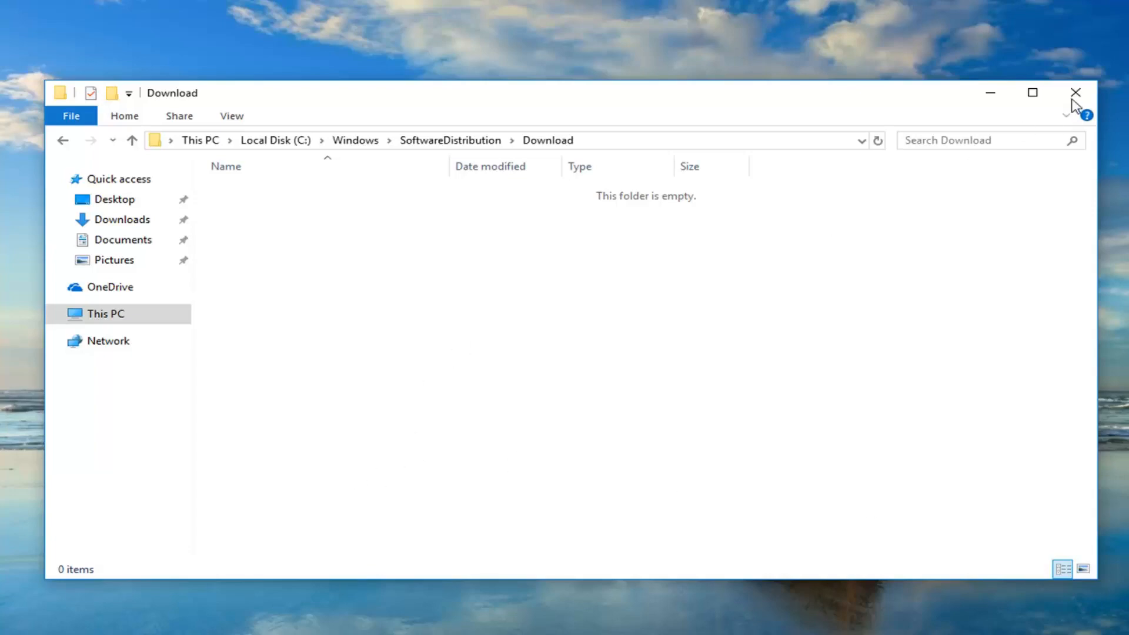
- Close the Download window and run Command Prompt as administrator via a 'cmd' search
click(1074, 93)
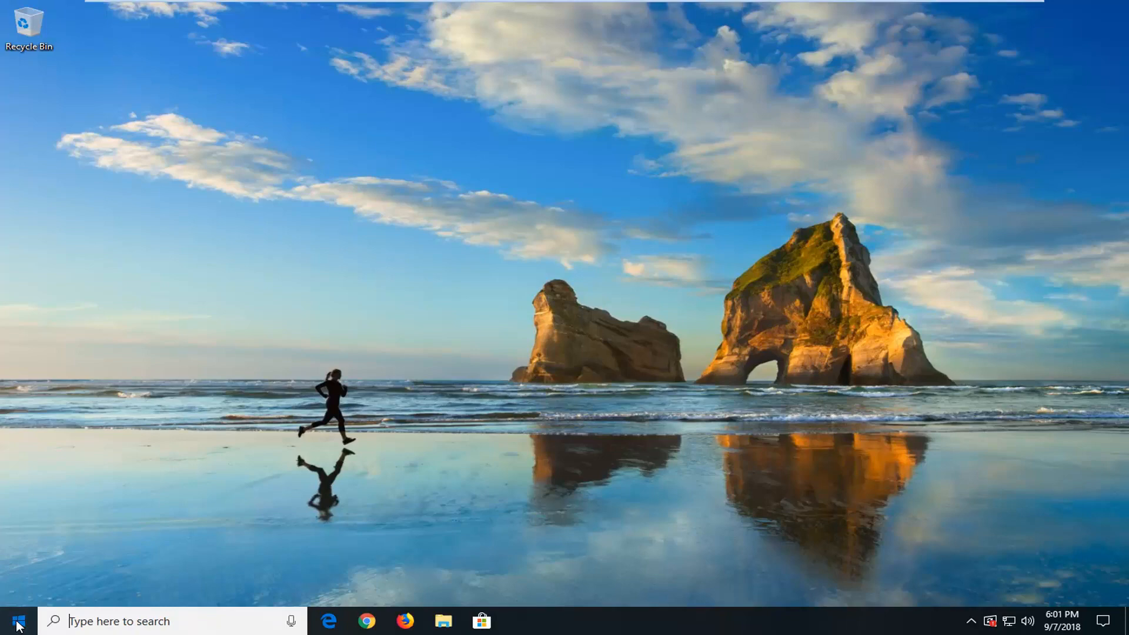
text(cm)
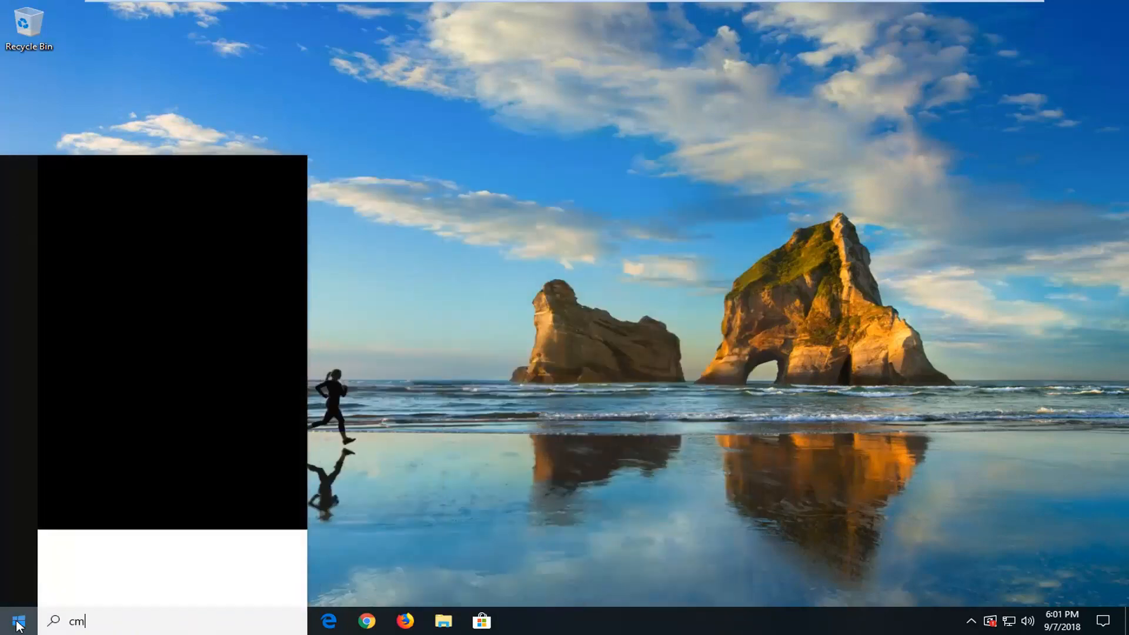
text(d)
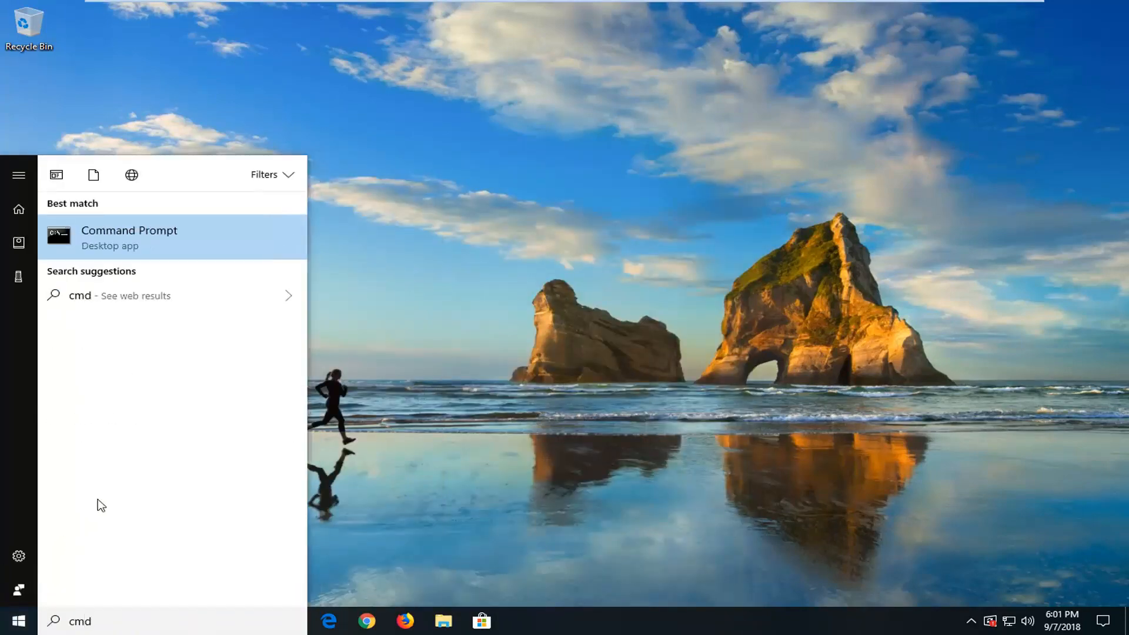
right_click(130, 238)
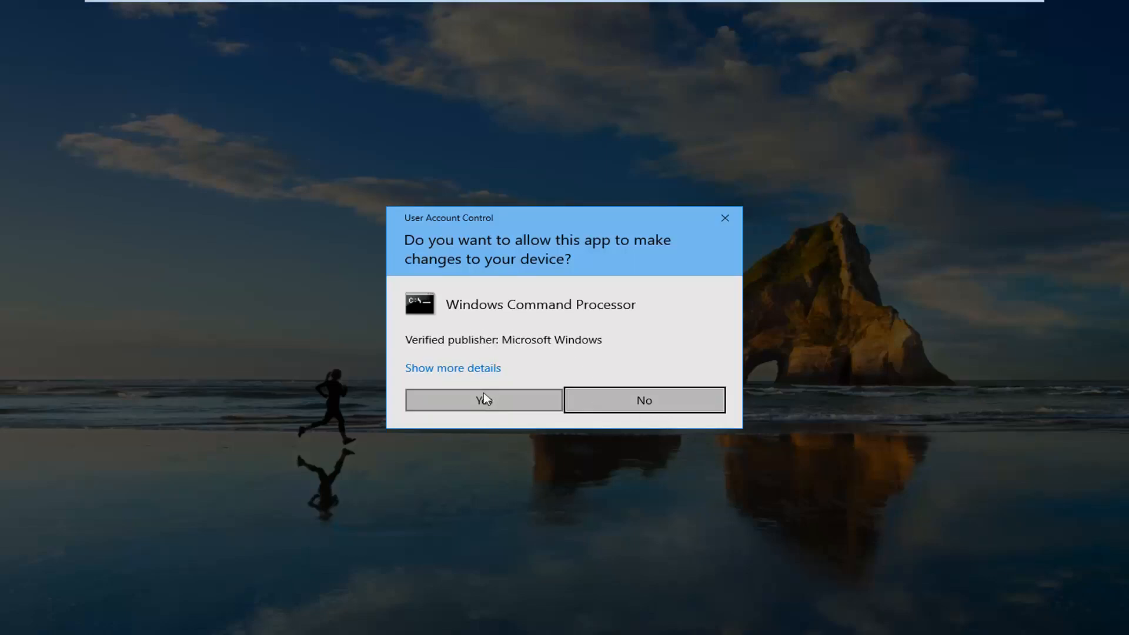
click(483, 400)
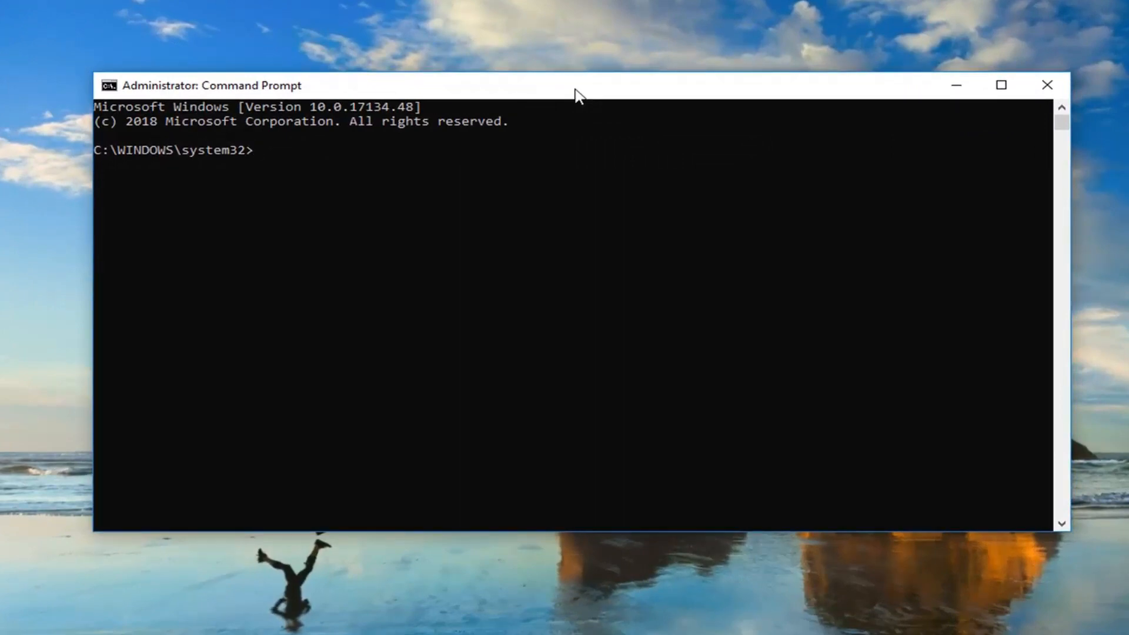
mouse_move(259, 218)
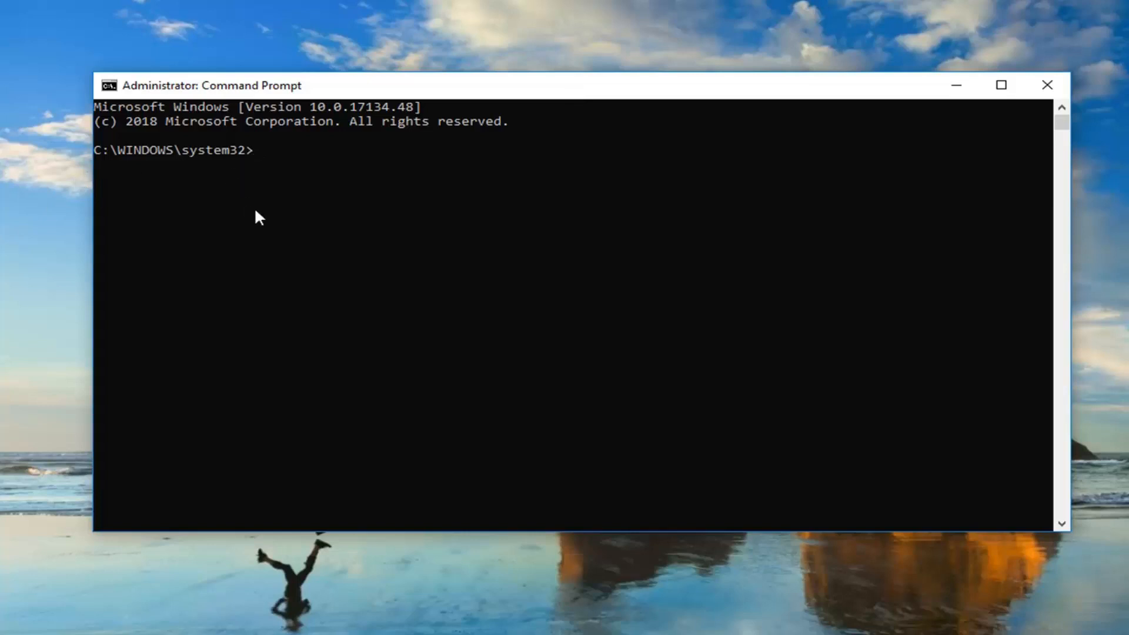
- Enter 'sfc /scannow' at the administrator prompt
text(sfc)
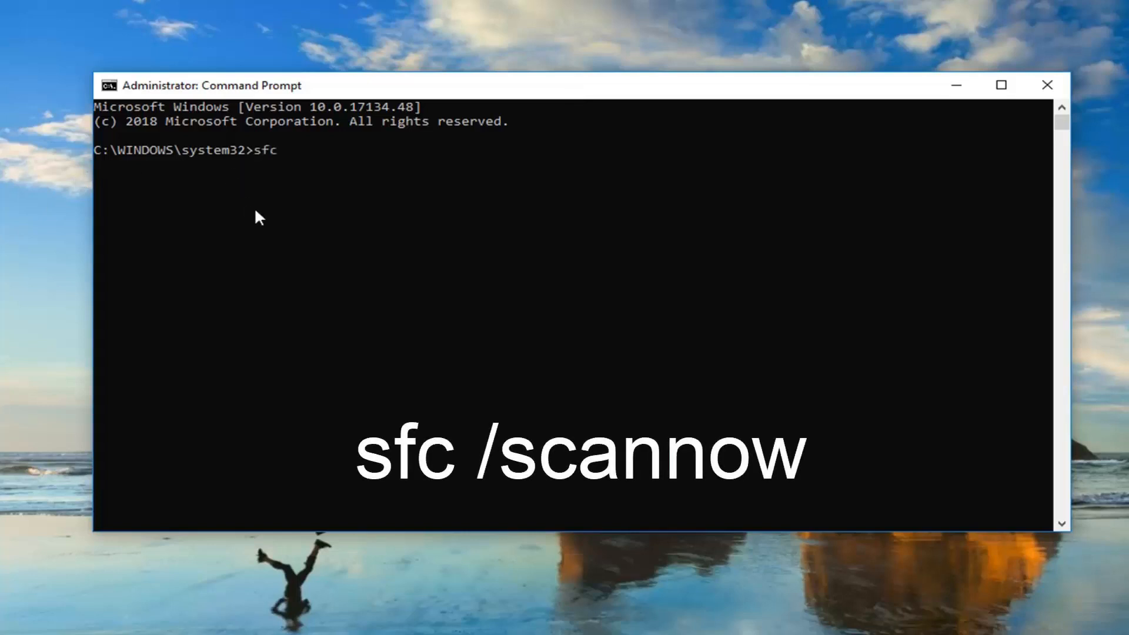
text(/scannow)
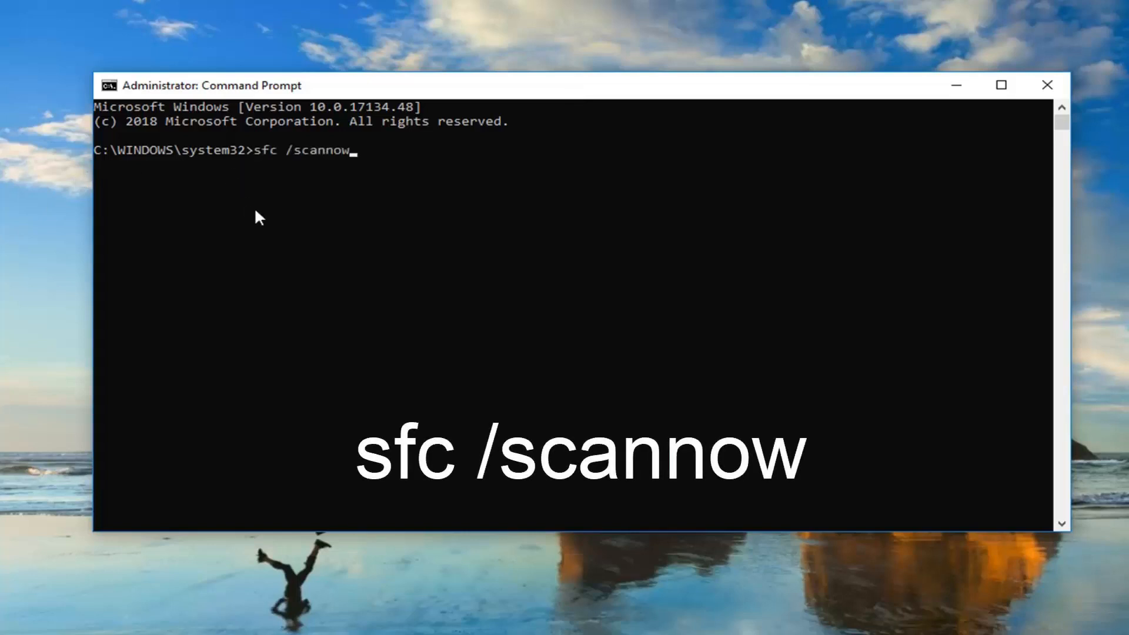
mouse_move(320, 141)
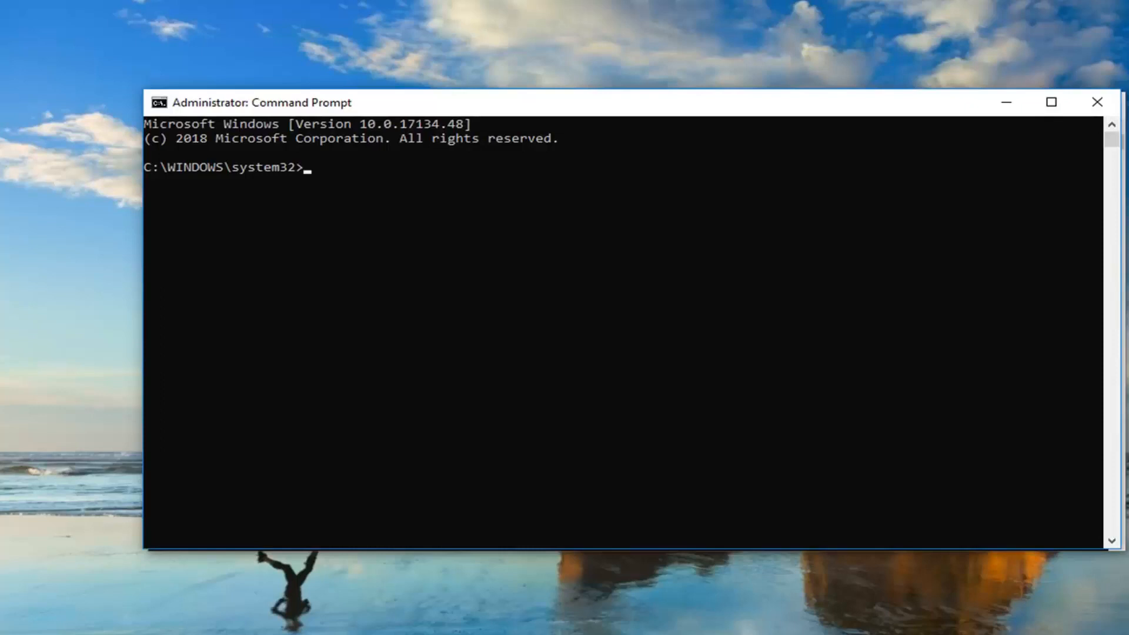
mouse_move(579, 110)
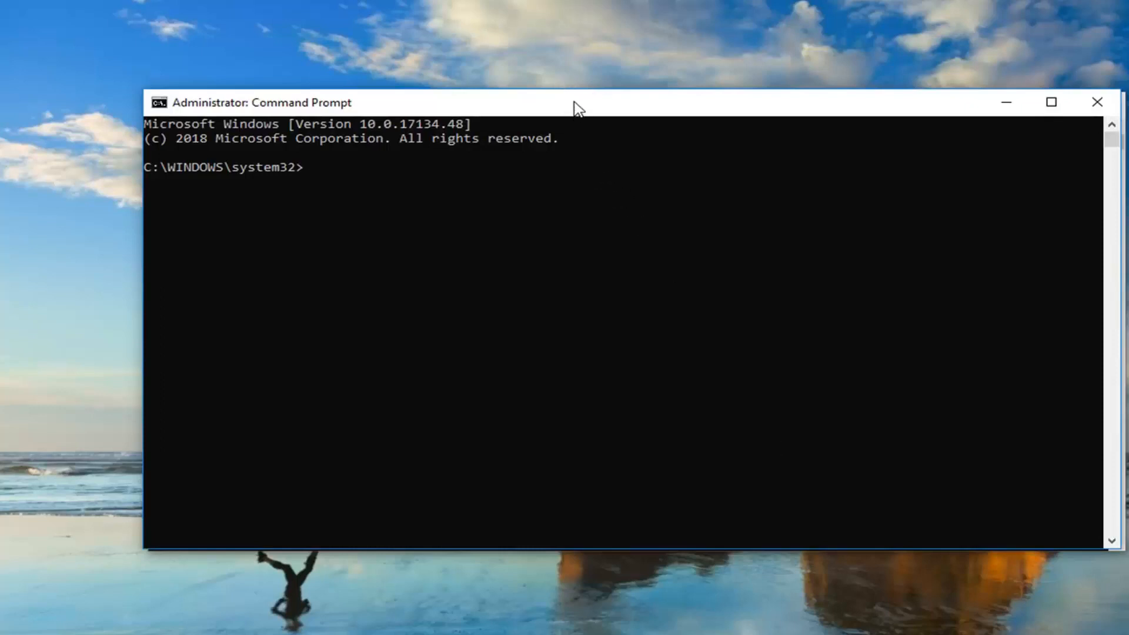
mouse_move(572, 110)
text(DISM /Online /Cleanup-Image /RestoreHealth)
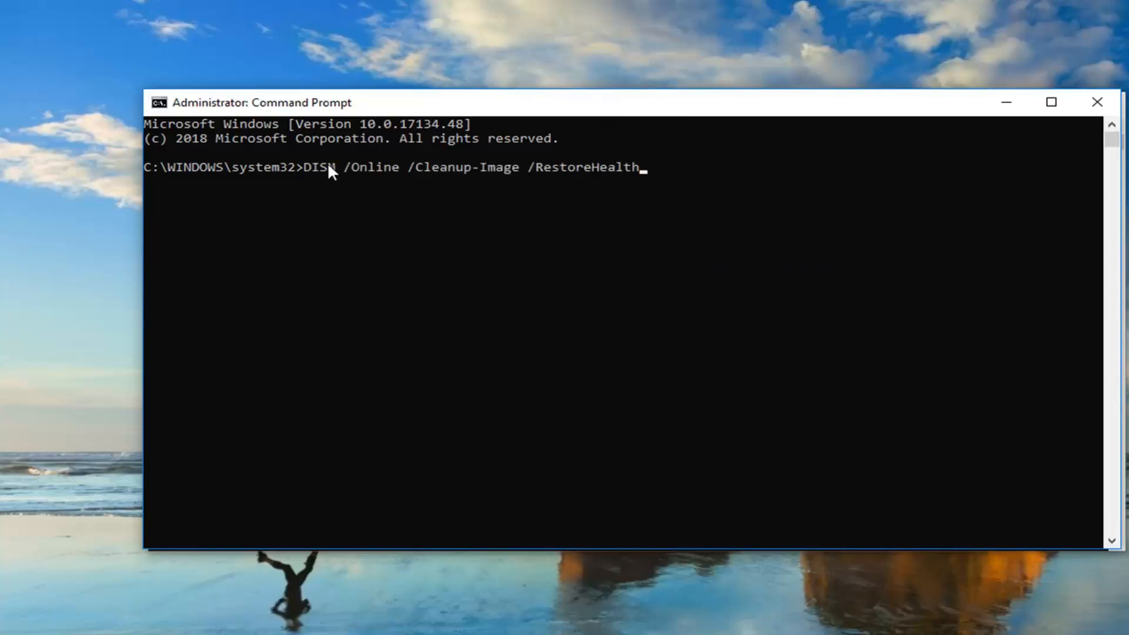
mouse_move(354, 180)
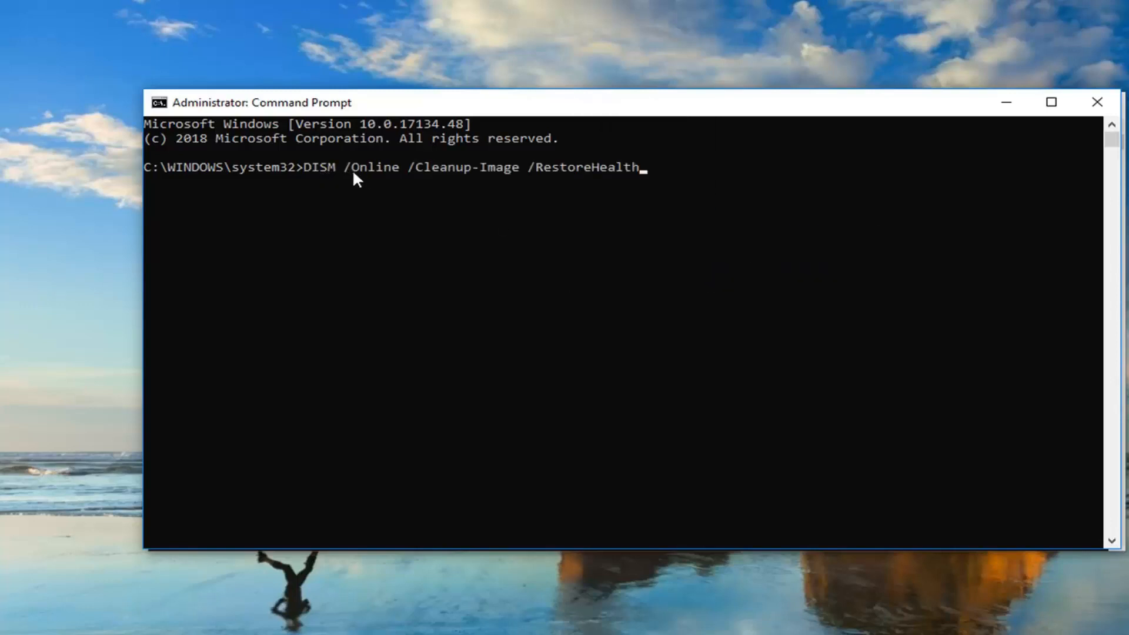
mouse_move(416, 173)
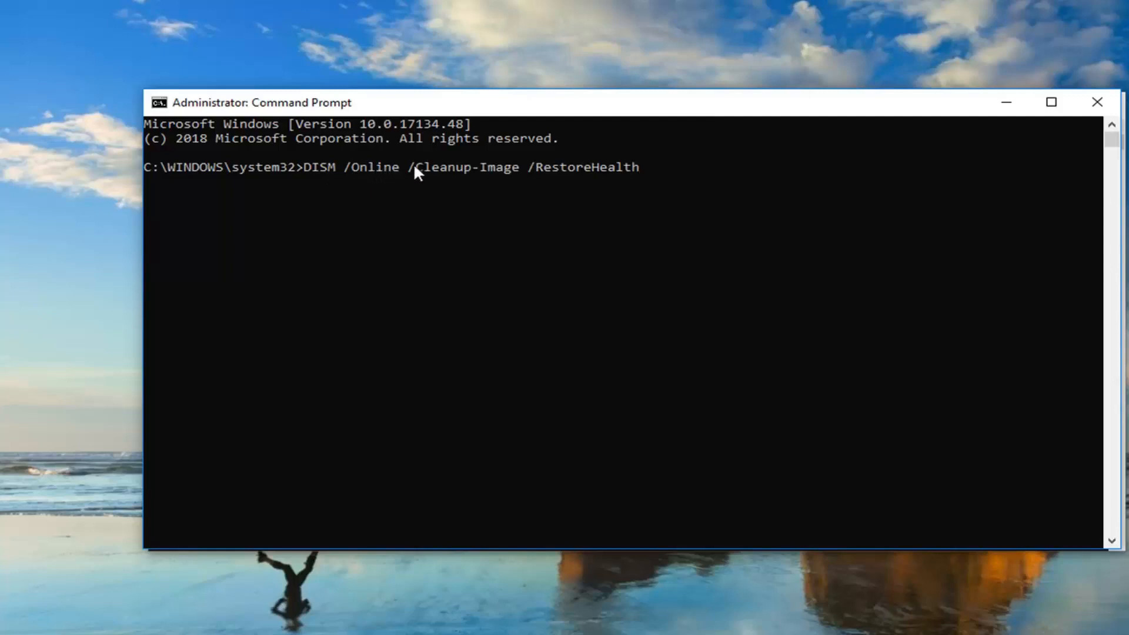
mouse_move(489, 178)
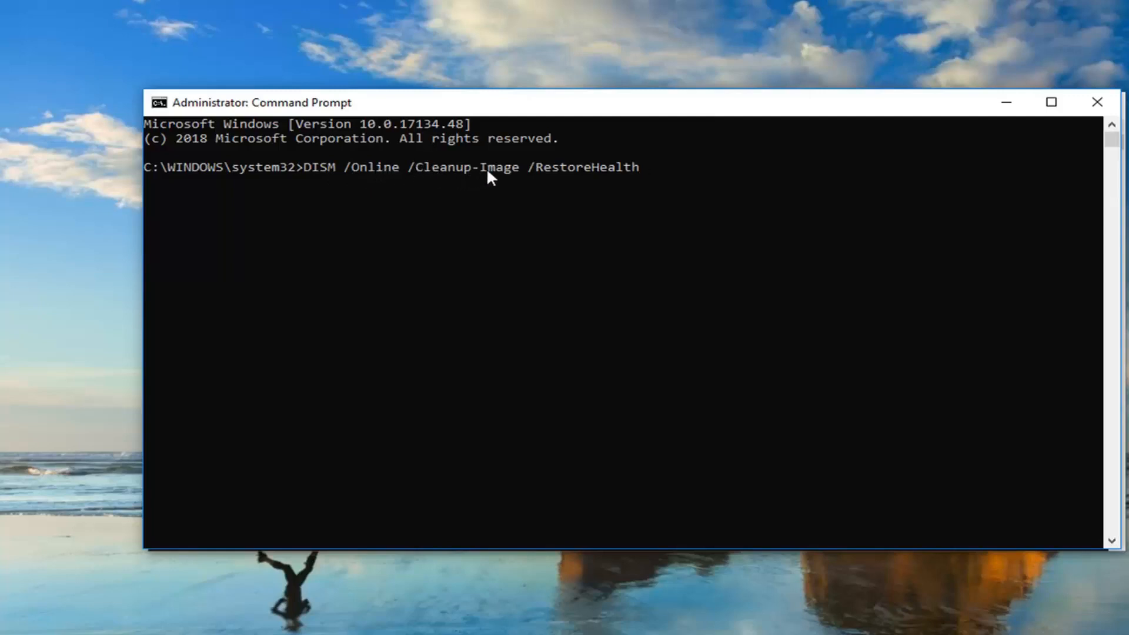
mouse_move(585, 170)
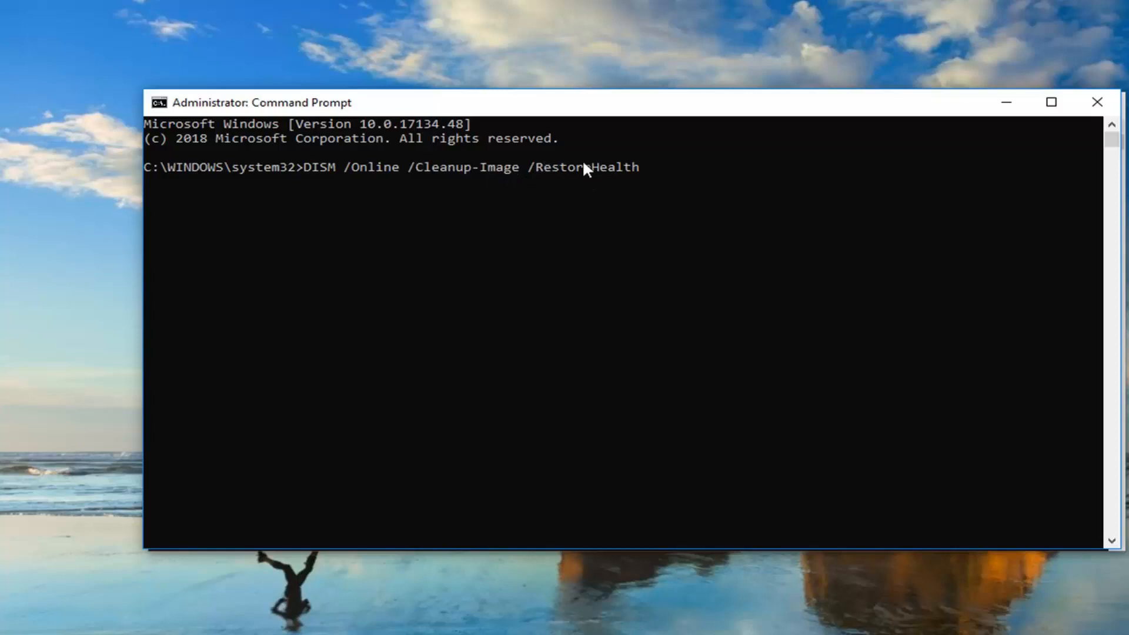
- Run the typed DISM /Online /Cleanup-Image /RestoreHealth command
key(Return)
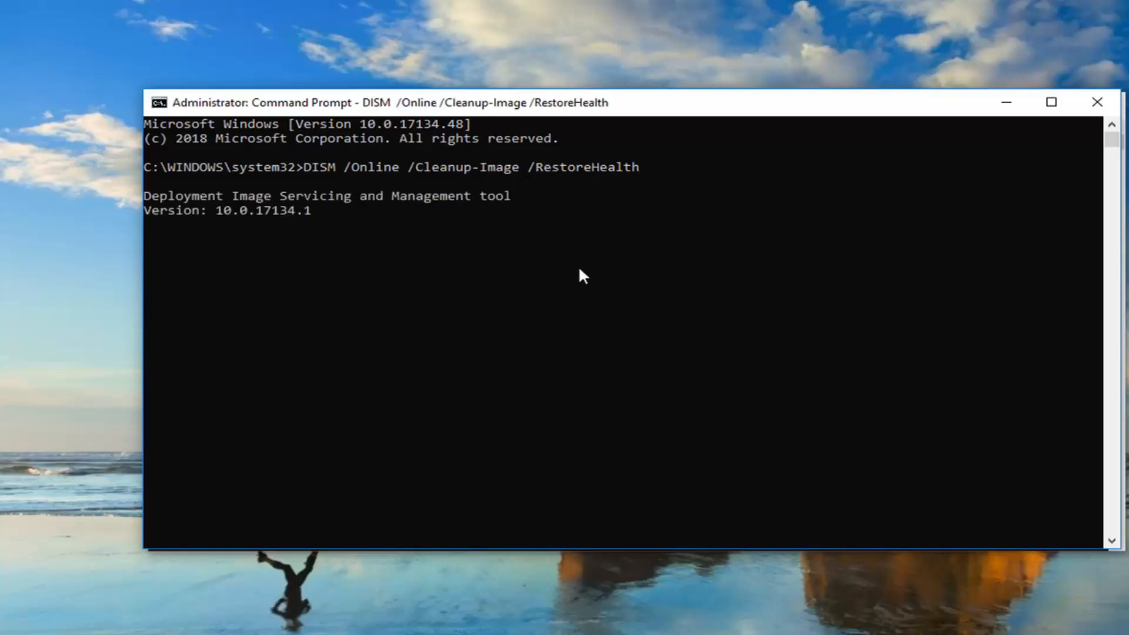